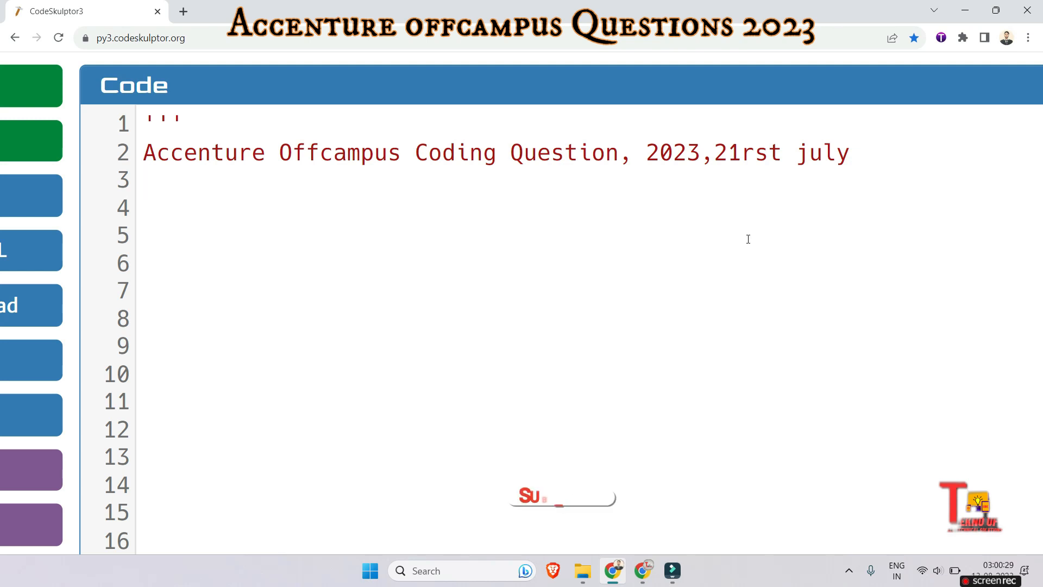
Step: Scroll through the standard deviation problem statement
{"action": "left_click", "coordinate": [561, 498]}
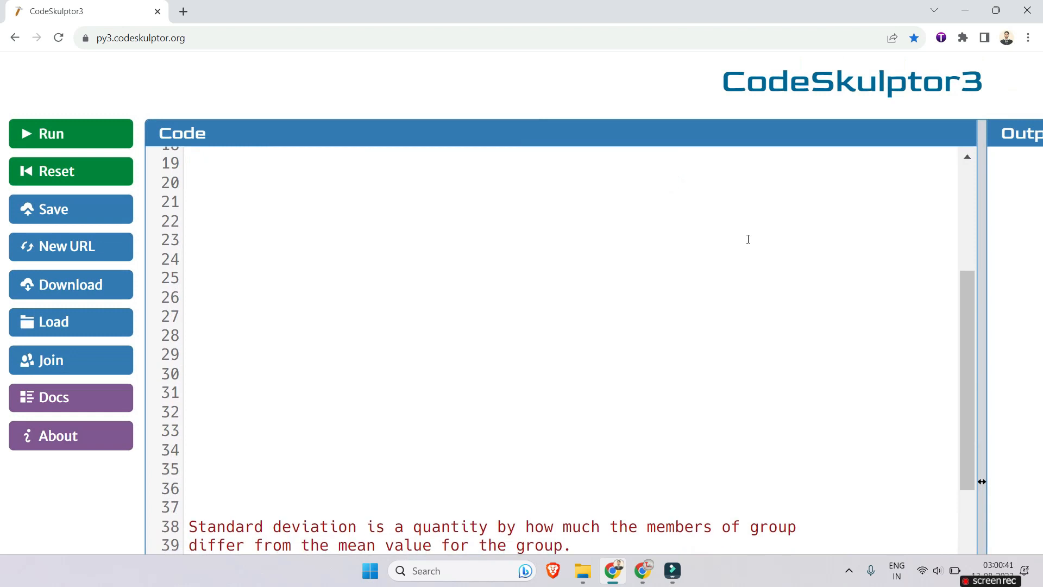
{"action": "scroll", "scroll_direction": "down", "scroll_amount": 3}
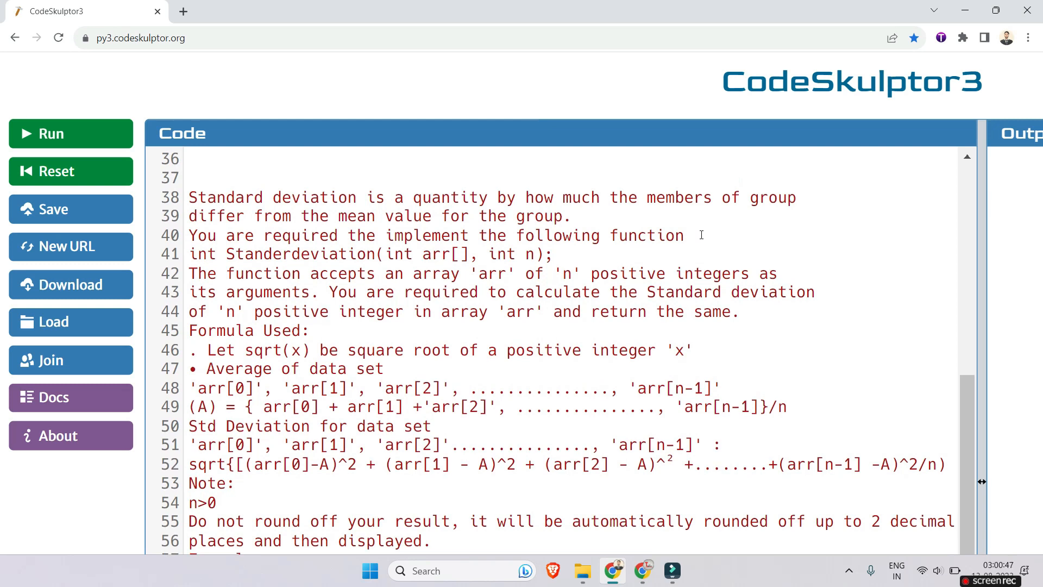
{"action": "mouse_move", "coordinate": [493, 232]}
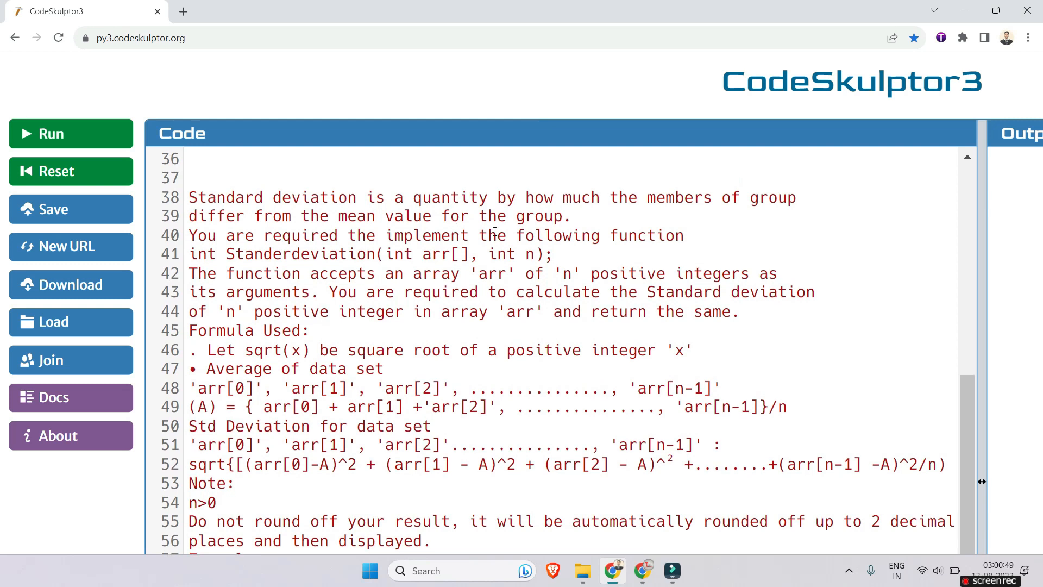
{"action": "mouse_move", "coordinate": [285, 253]}
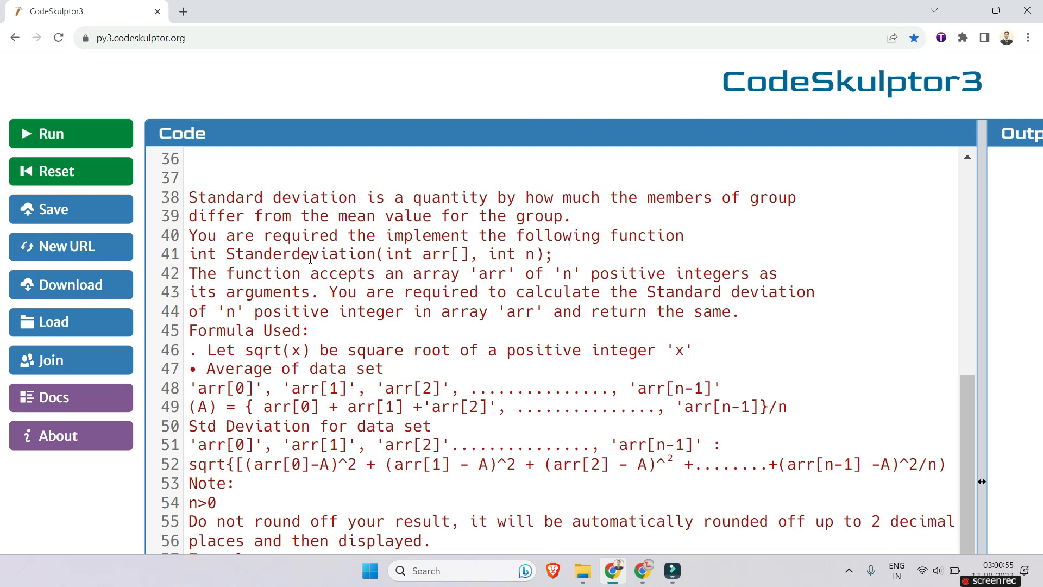
{"action": "scroll", "scroll_direction": "down", "scroll_amount": 3}
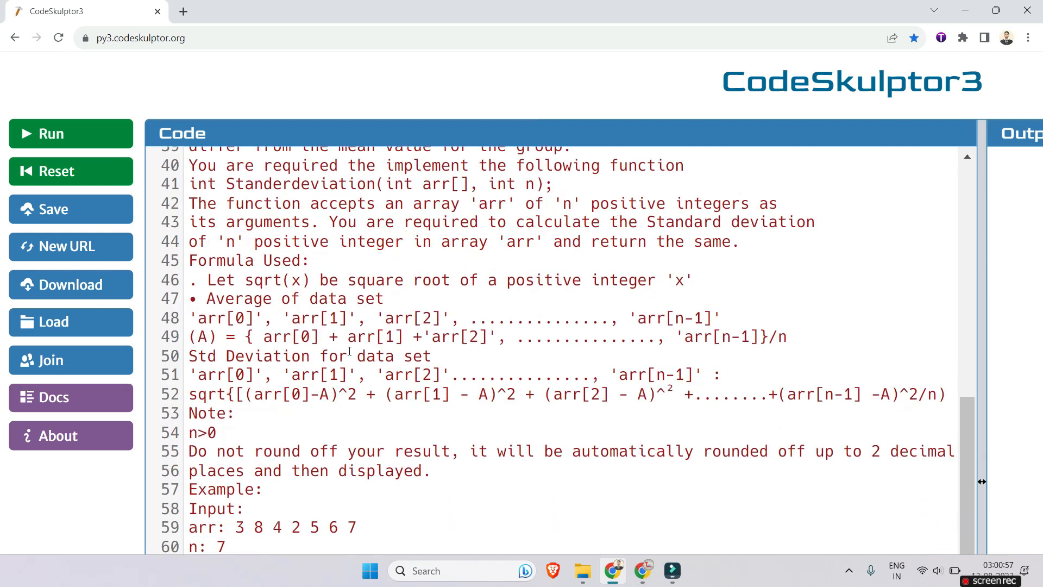
{"action": "scroll", "scroll_direction": "down", "scroll_amount": 3}
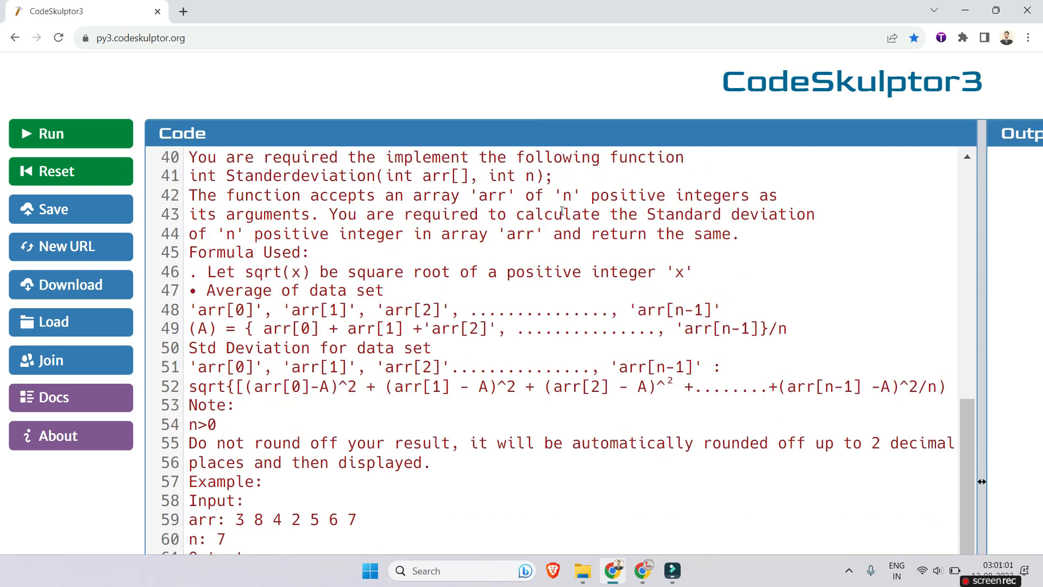
{"action": "mouse_move", "coordinate": [323, 214]}
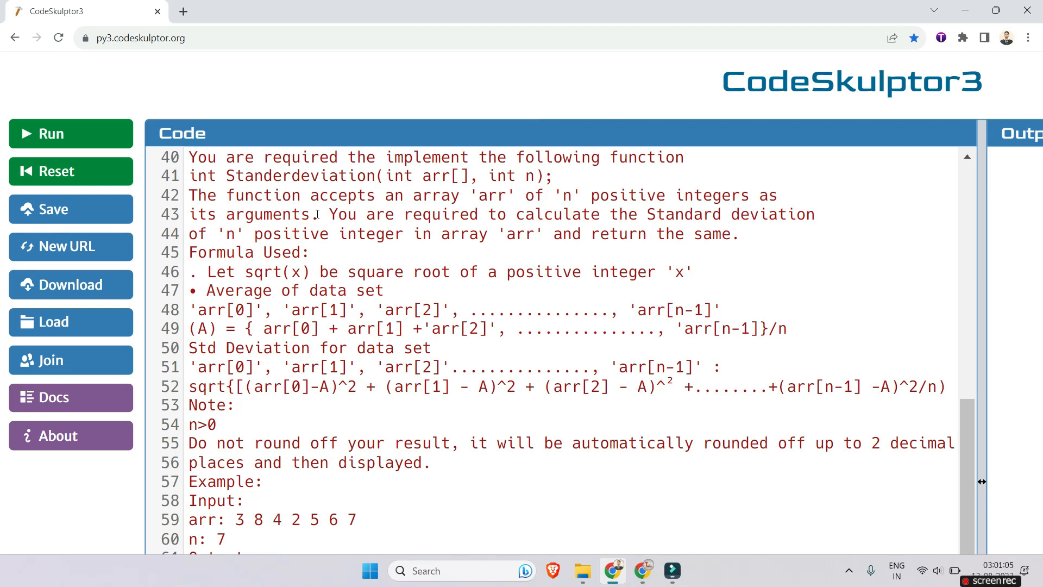
{"action": "mouse_move", "coordinate": [575, 247]}
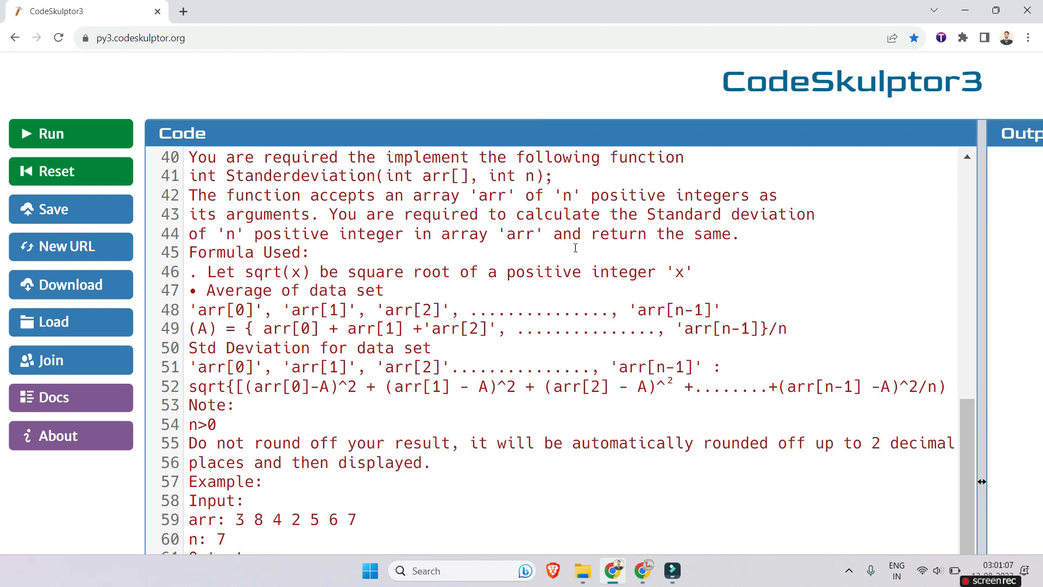
{"action": "scroll", "scroll_direction": "down", "scroll_amount": 3}
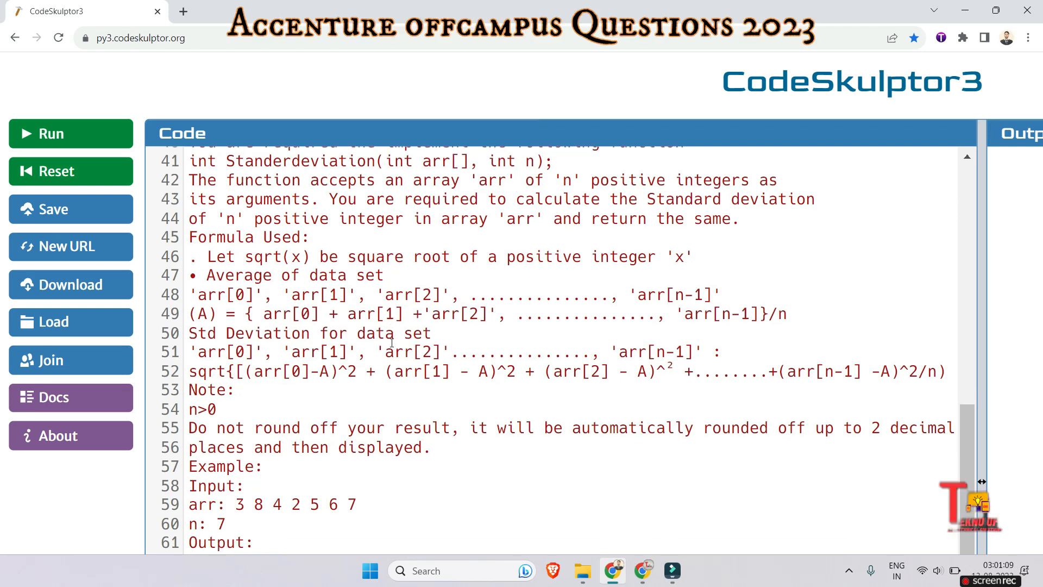
{"action": "scroll", "scroll_direction": "down", "scroll_amount": 3}
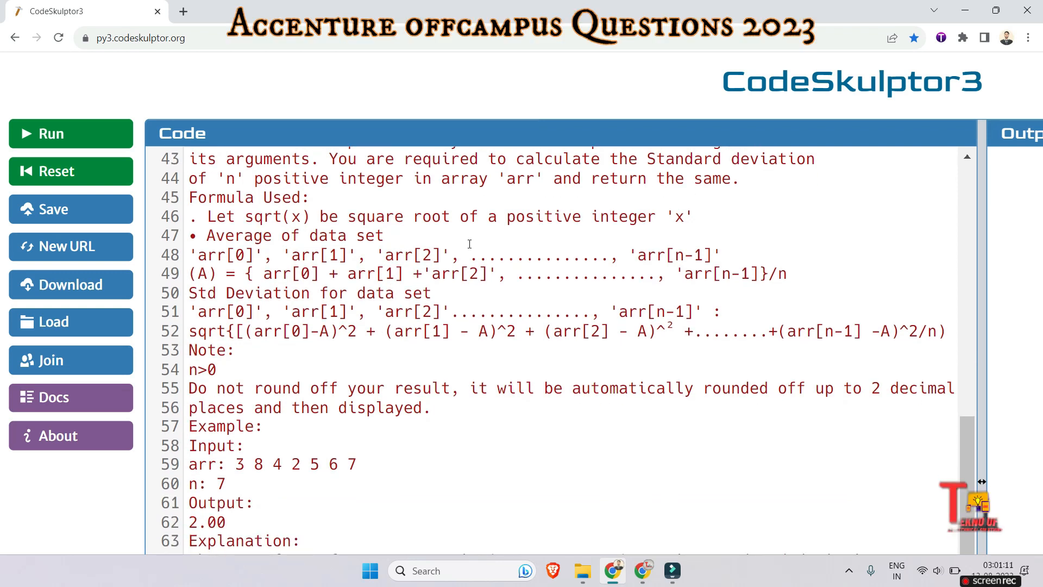
{"action": "mouse_move", "coordinate": [385, 216]}
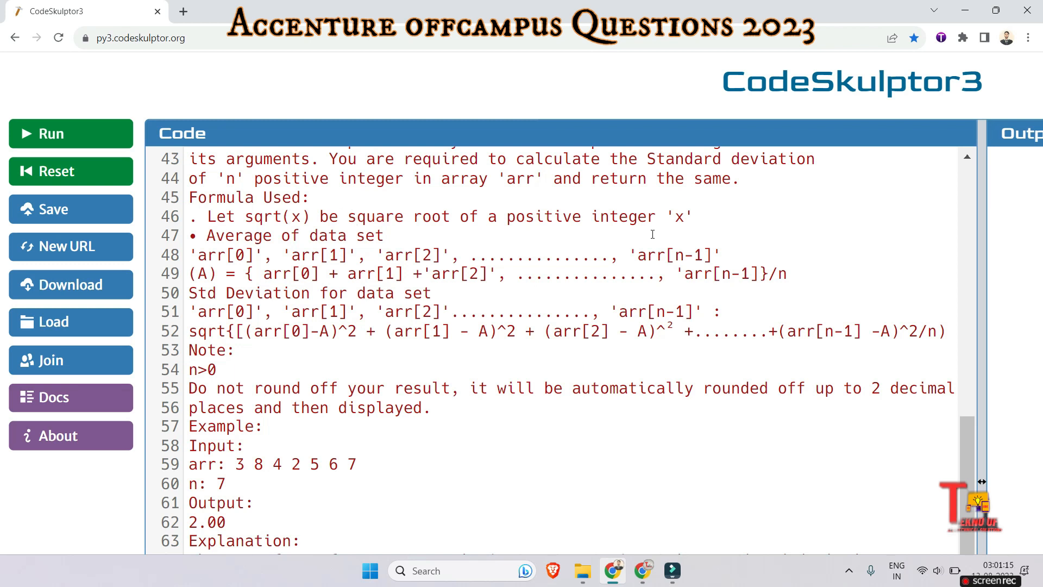
{"action": "scroll", "scroll_direction": "down", "scroll_amount": 3}
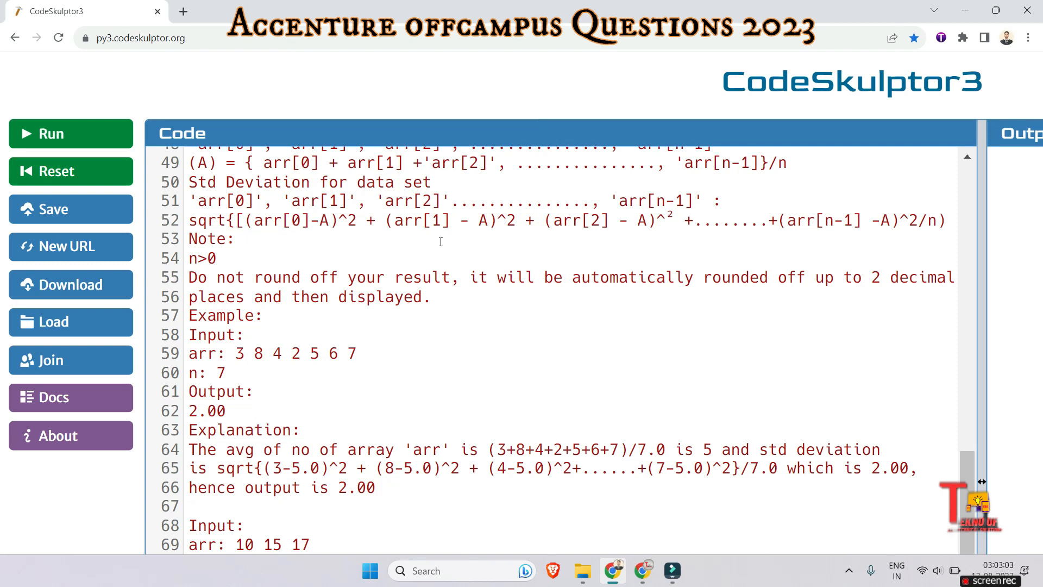
Step: Highlight the first example's array values in the problem description
{"action": "left_click", "coordinate": [251, 277]}
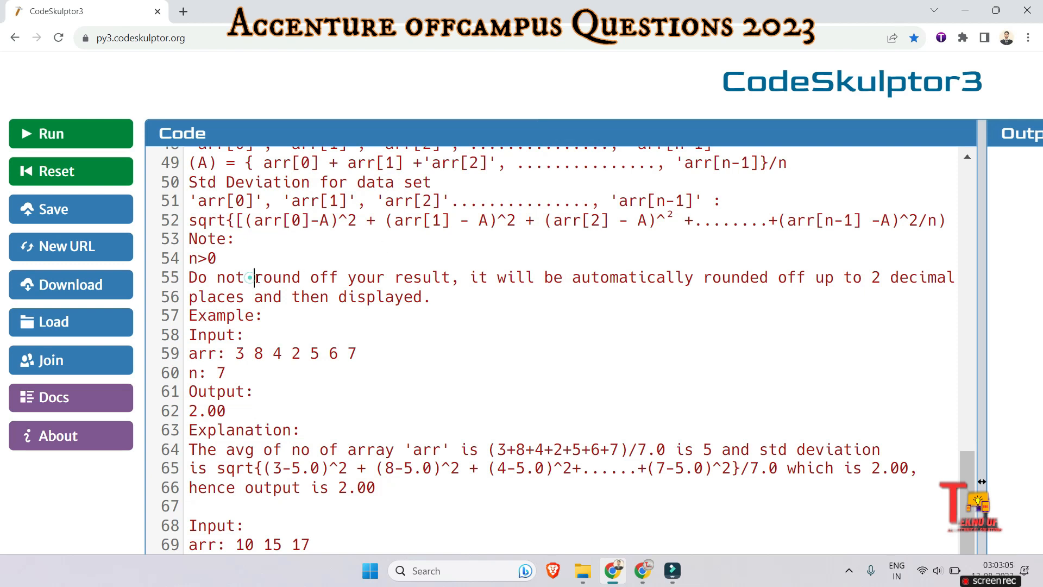
{"action": "left_click", "coordinate": [438, 297]}
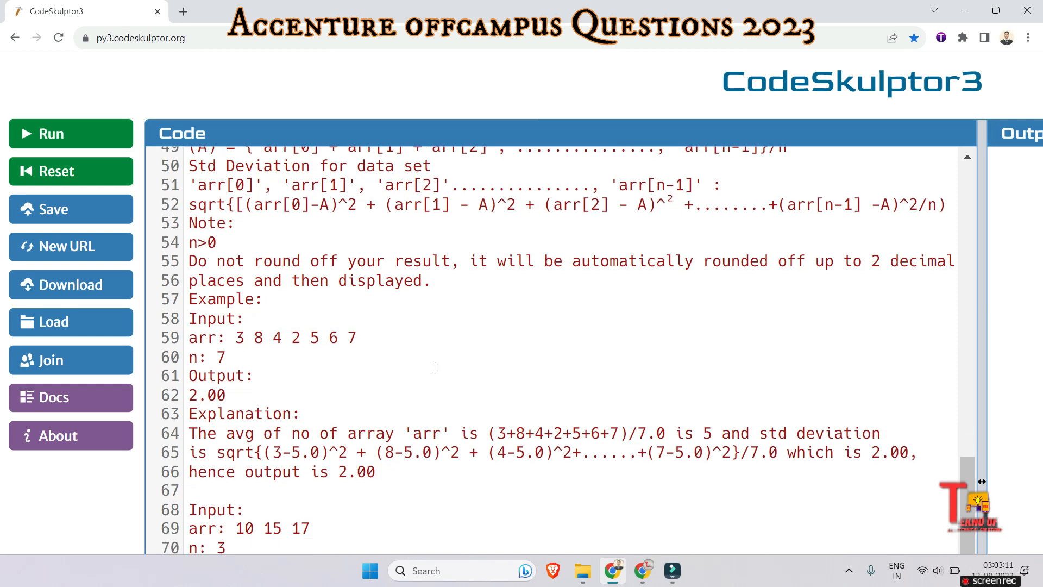
{"action": "scroll", "scroll_direction": "down", "scroll_amount": 3}
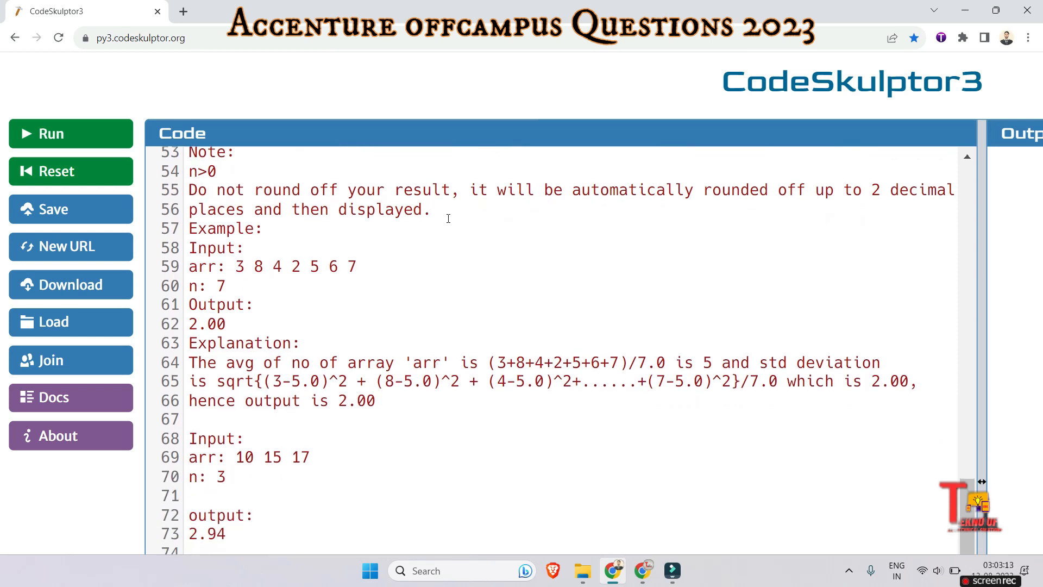
{"action": "left_click_drag", "start_coordinate": [232, 241], "coordinate": [356, 241]}
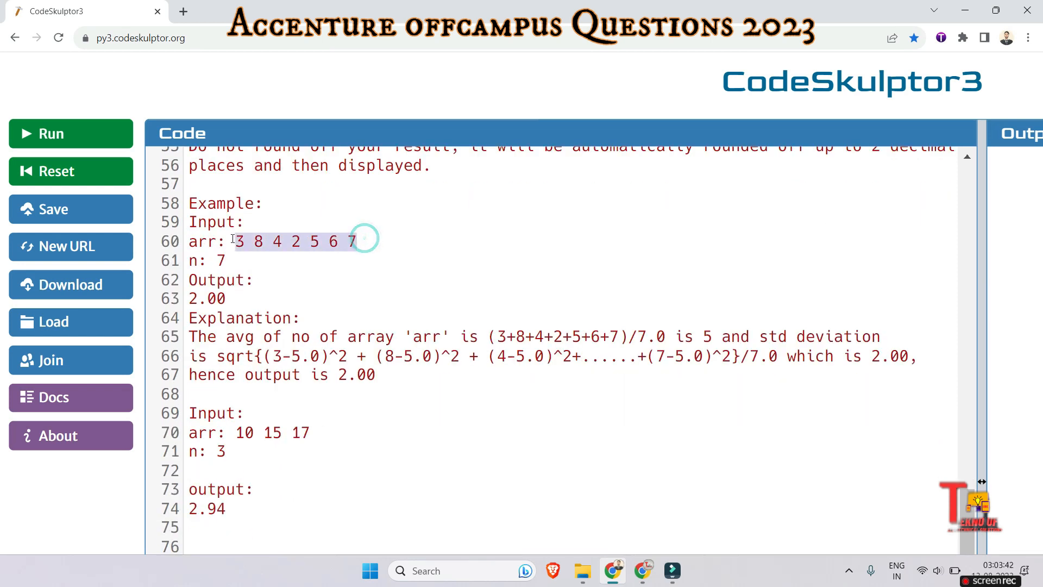
{"action": "left_click", "coordinate": [366, 242]}
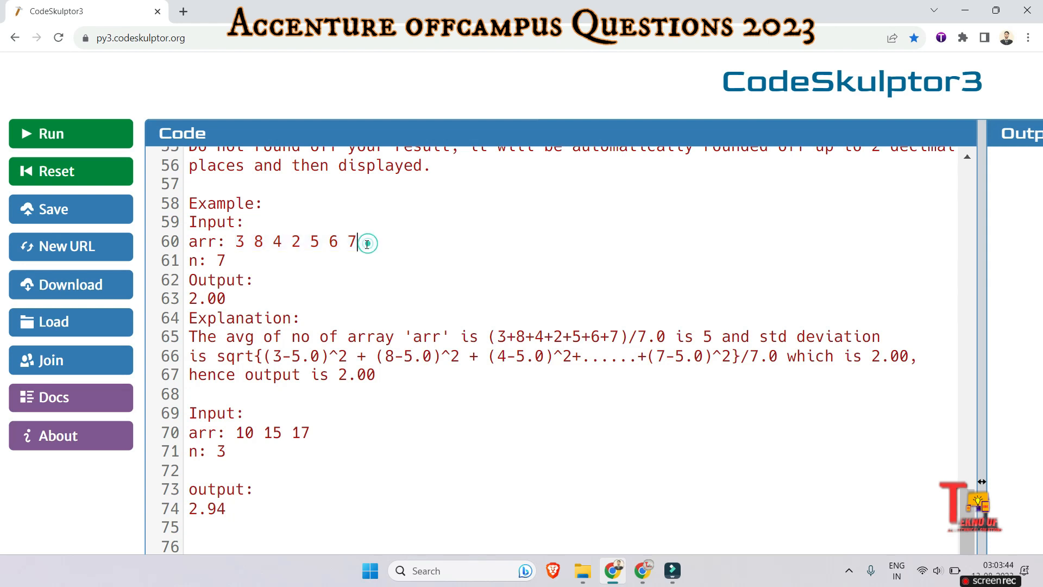
{"action": "mouse_move", "coordinate": [262, 265]}
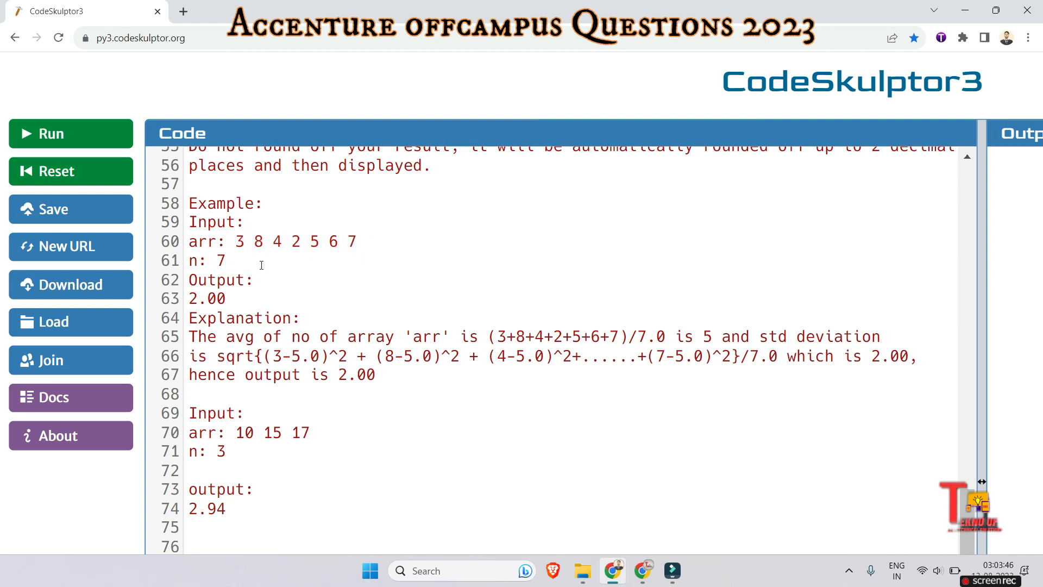
{"action": "mouse_move", "coordinate": [289, 291]}
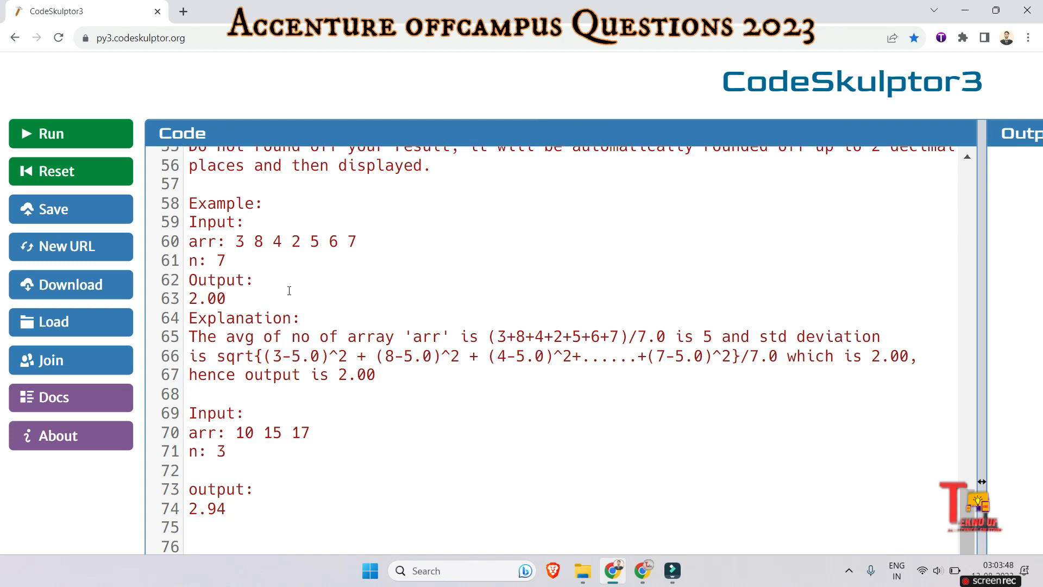
{"action": "left_click", "coordinate": [231, 260]}
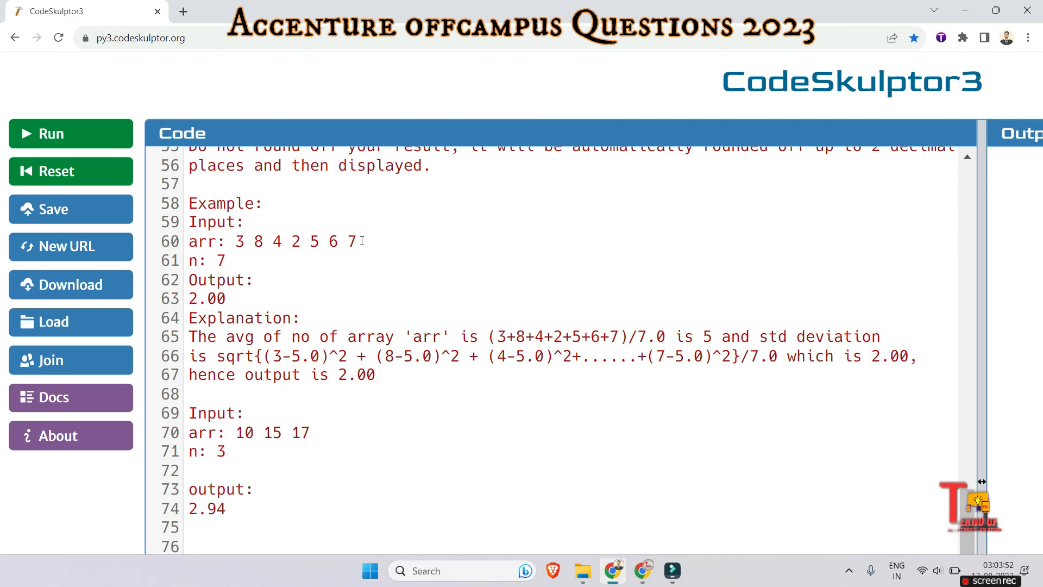
{"action": "left_click_drag", "start_coordinate": [321, 240], "coordinate": [356, 241]}
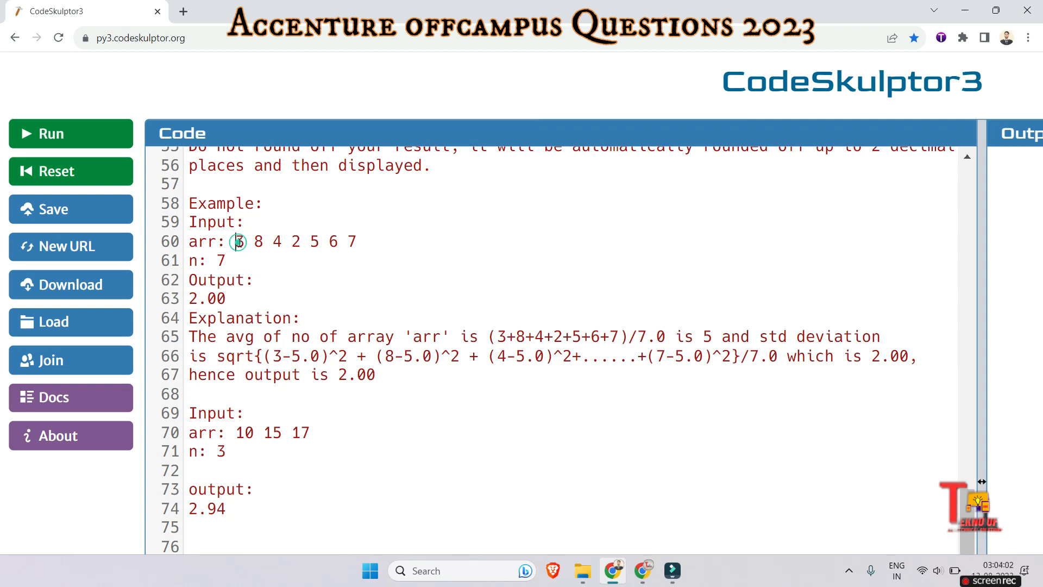
{"action": "double_click", "coordinate": [239, 241]}
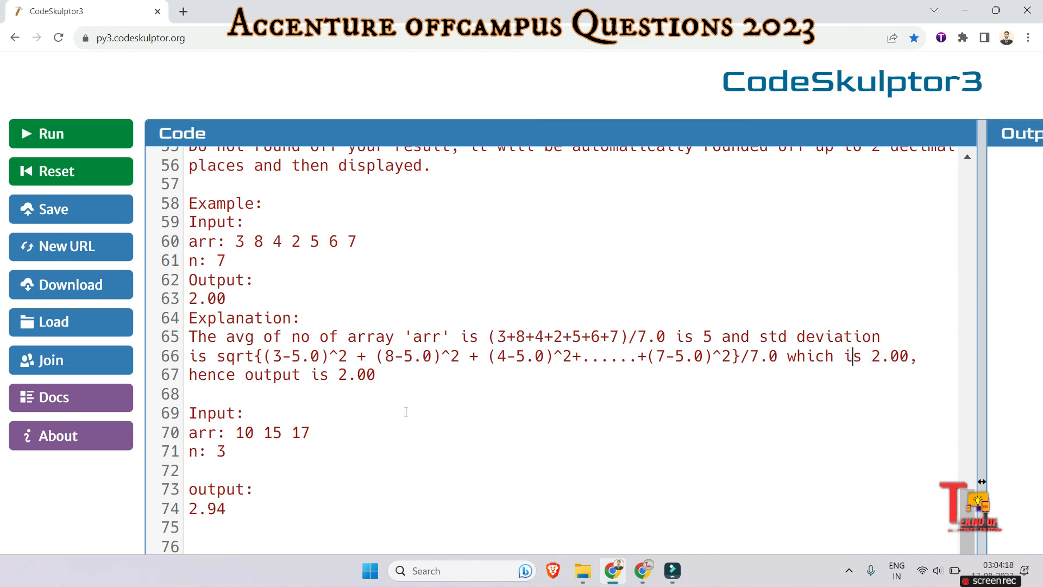
Step: Below the problem comment, add the line 'import math'
{"action": "scroll", "scroll_direction": "down", "scroll_amount": 3}
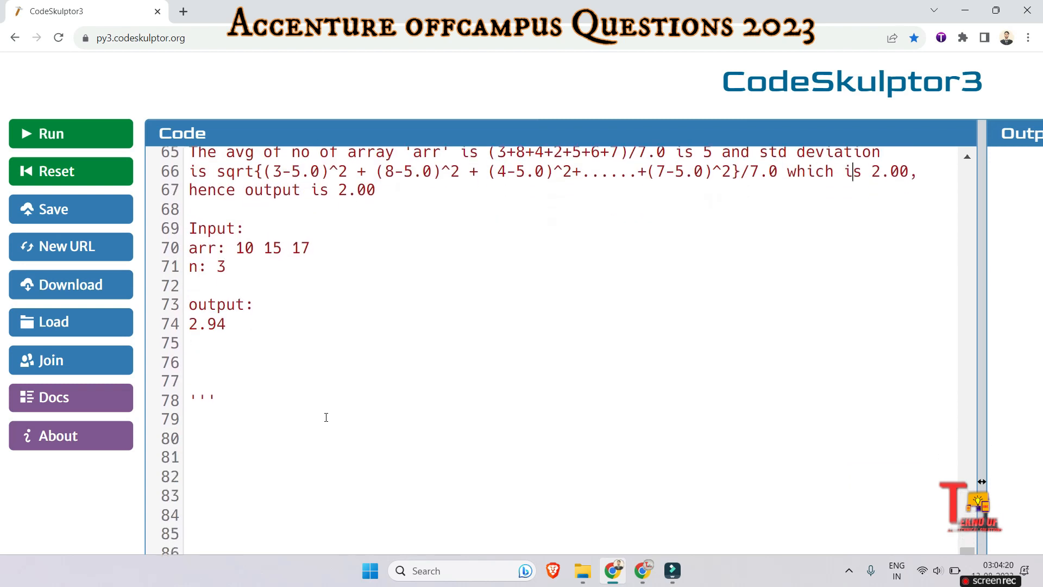
{"action": "scroll", "scroll_direction": "down", "scroll_amount": 3}
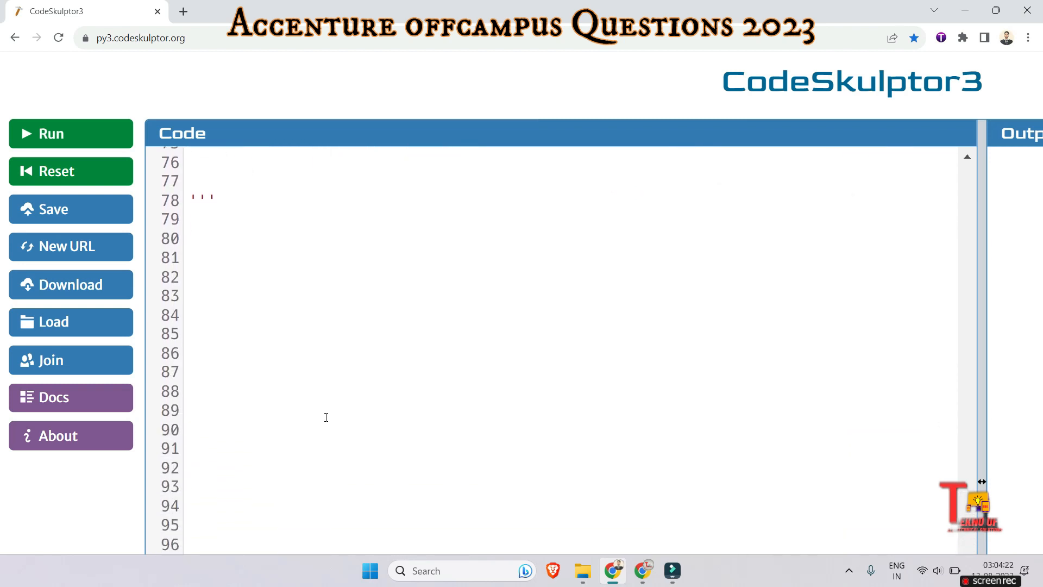
{"action": "scroll", "scroll_direction": "down", "scroll_amount": 3}
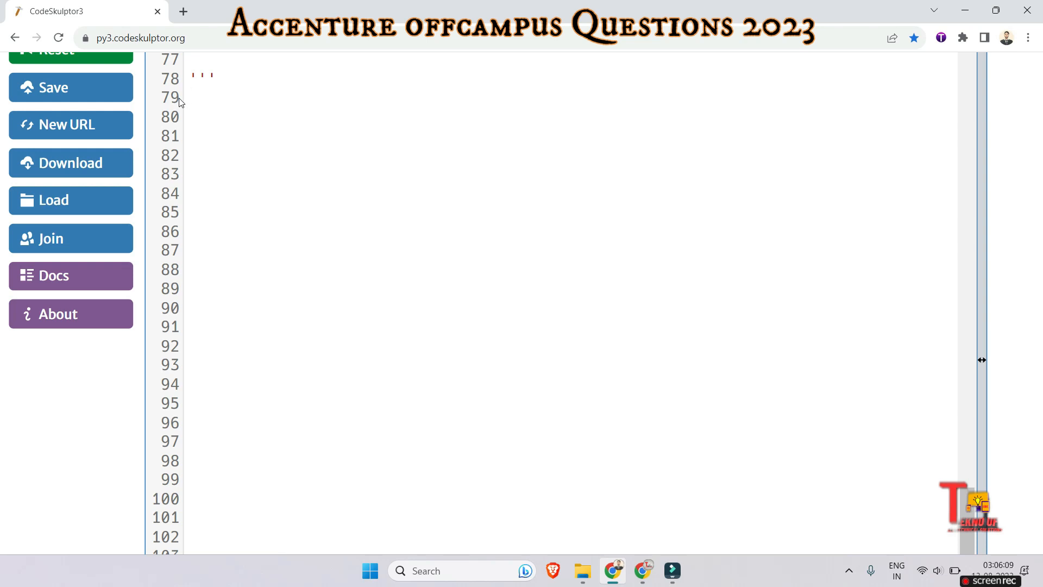
{"action": "type", "text": "import ma"}
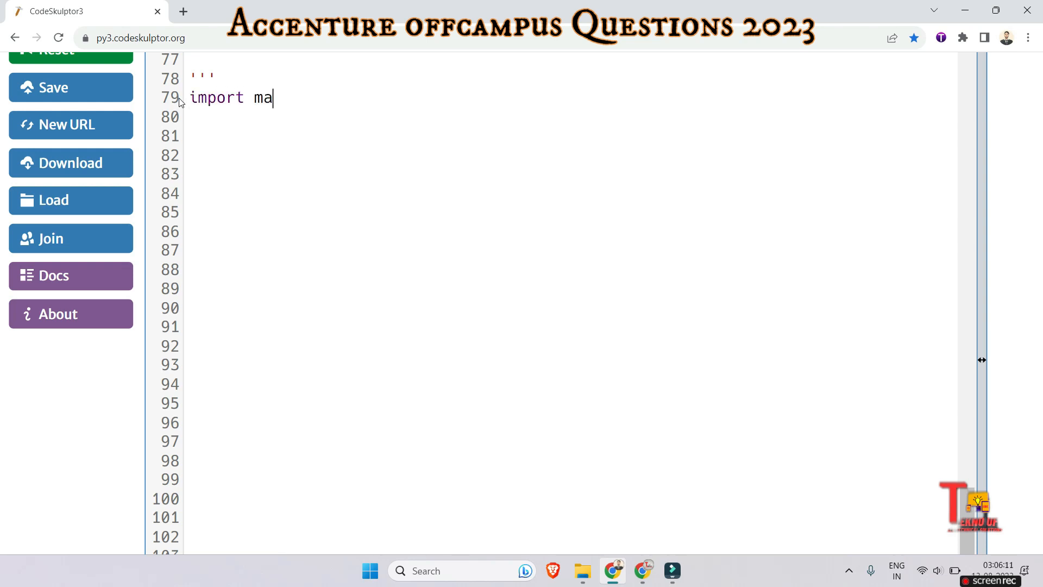
{"action": "type", "text": "th"}
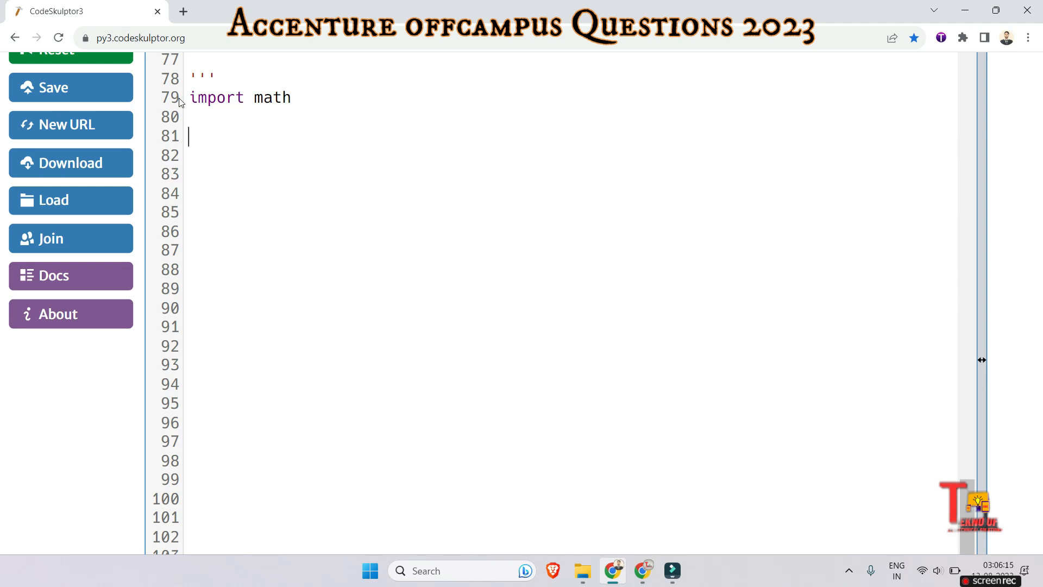
Step: Define the function header 'def stdDeviation(arr,n):'
{"action": "type", "text": "def"}
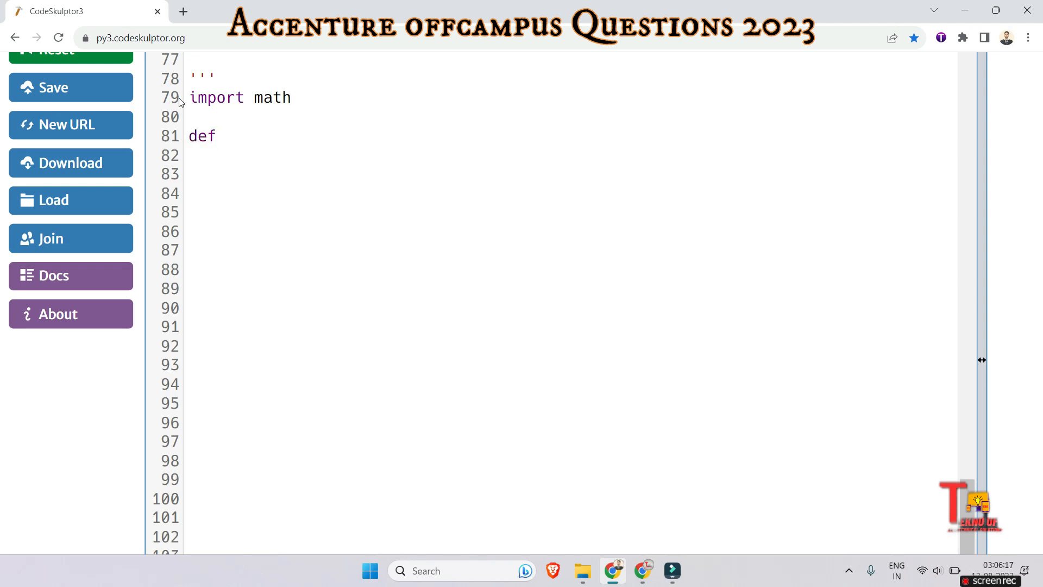
{"action": "type", "text": "s"}
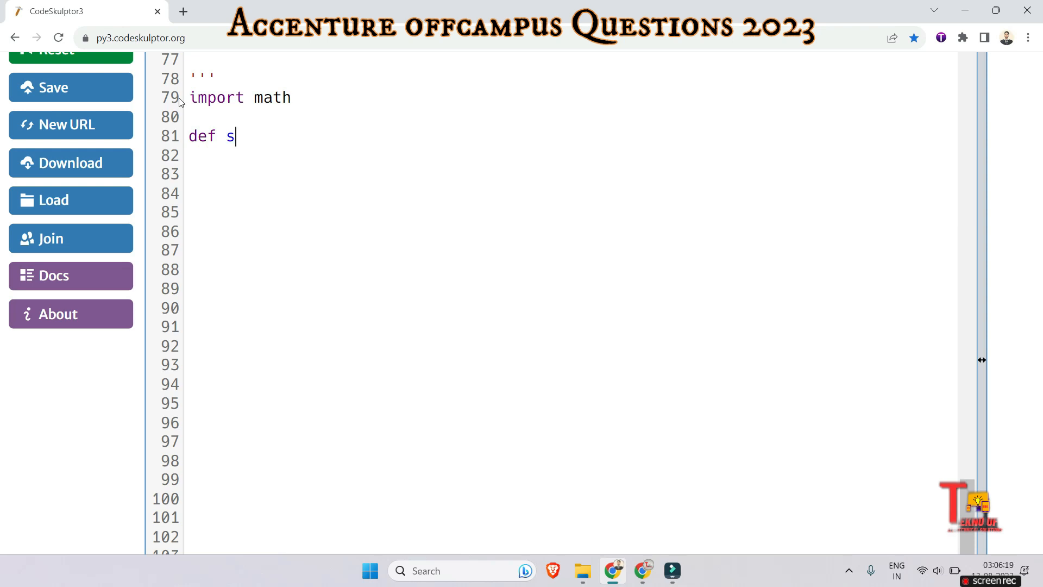
{"action": "type", "text": "tdDevia"}
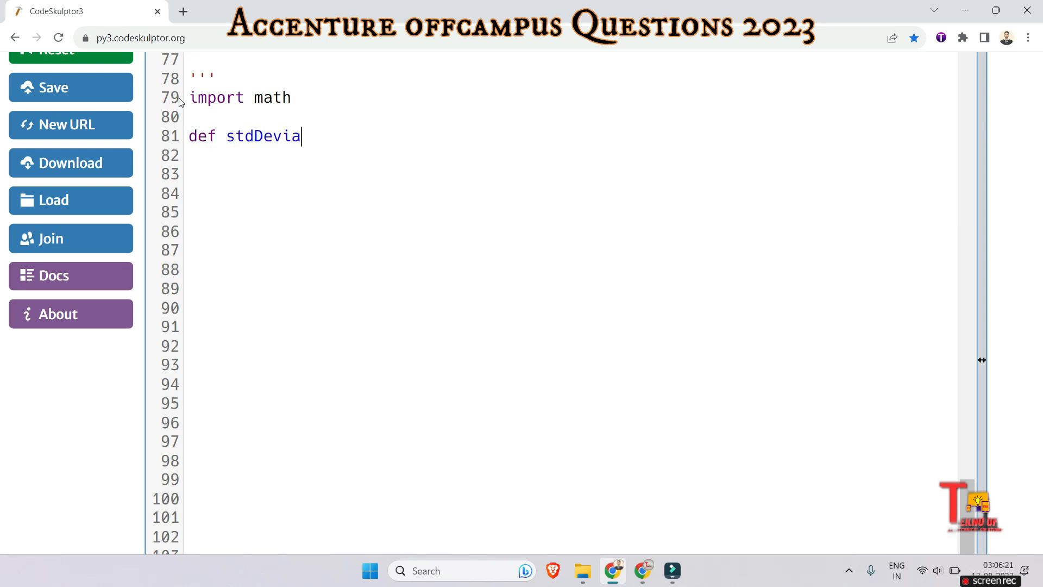
{"action": "type", "text": "tion("}
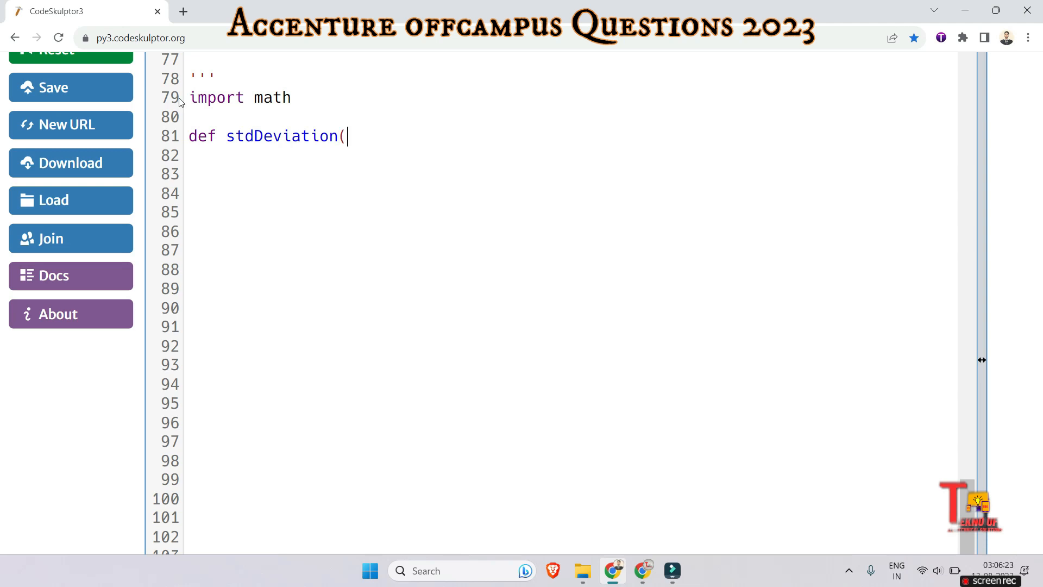
{"action": "type", "text": "arr,n"}
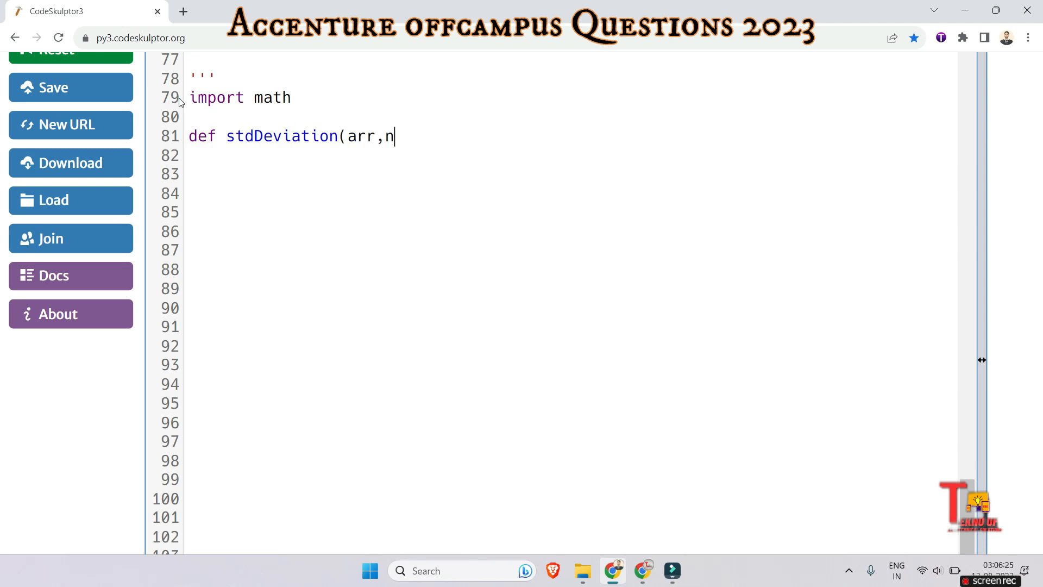
{"action": "type", "text": "):"}
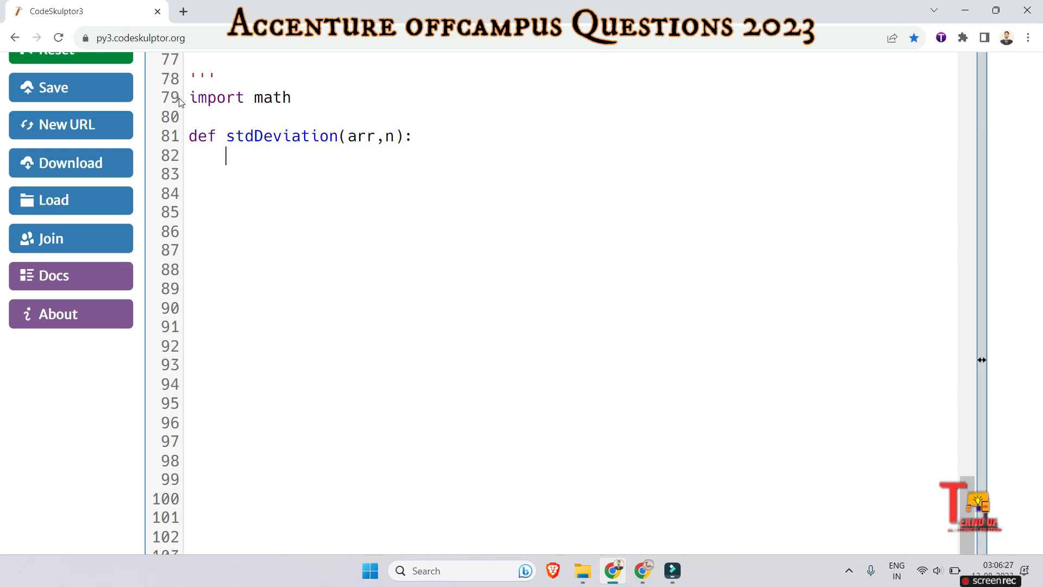
Step: Add the indented line avg=sum(arr)/n, fixing a typo, and begin sum_o
{"action": "type", "text": "a"}
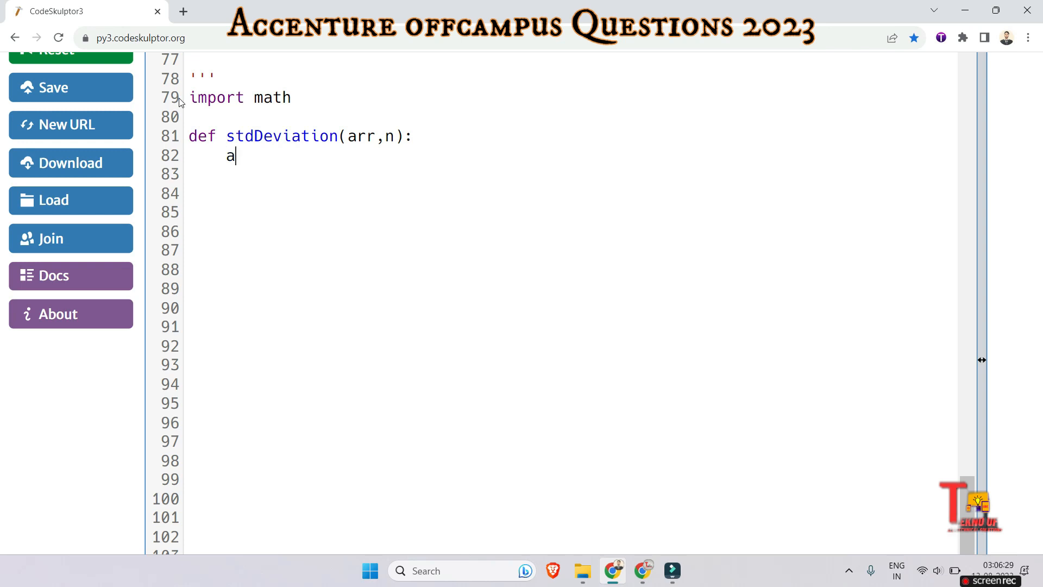
{"action": "type", "text": "vg=l"}
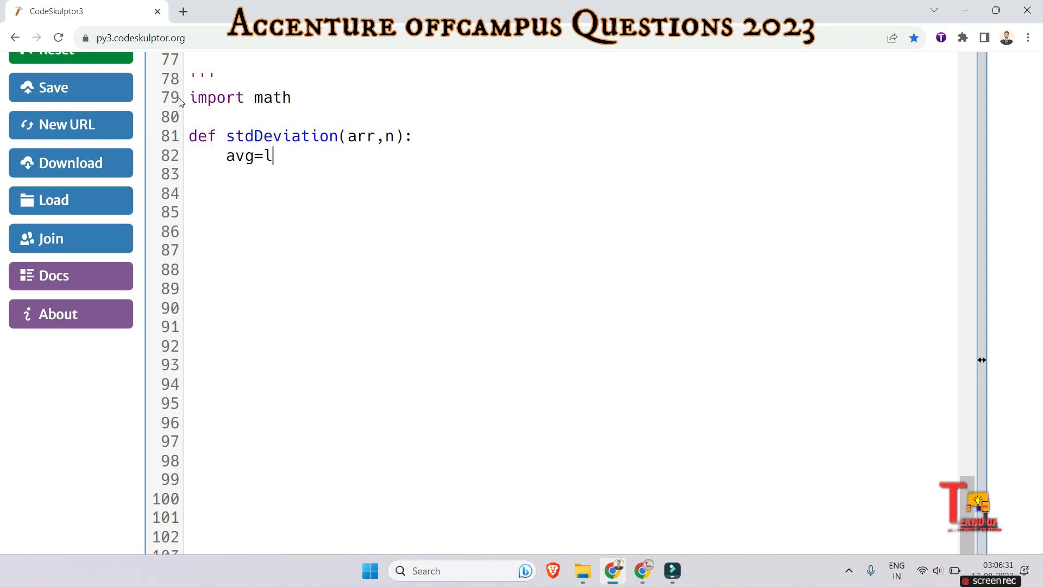
{"action": "key", "text": "Backspace"}
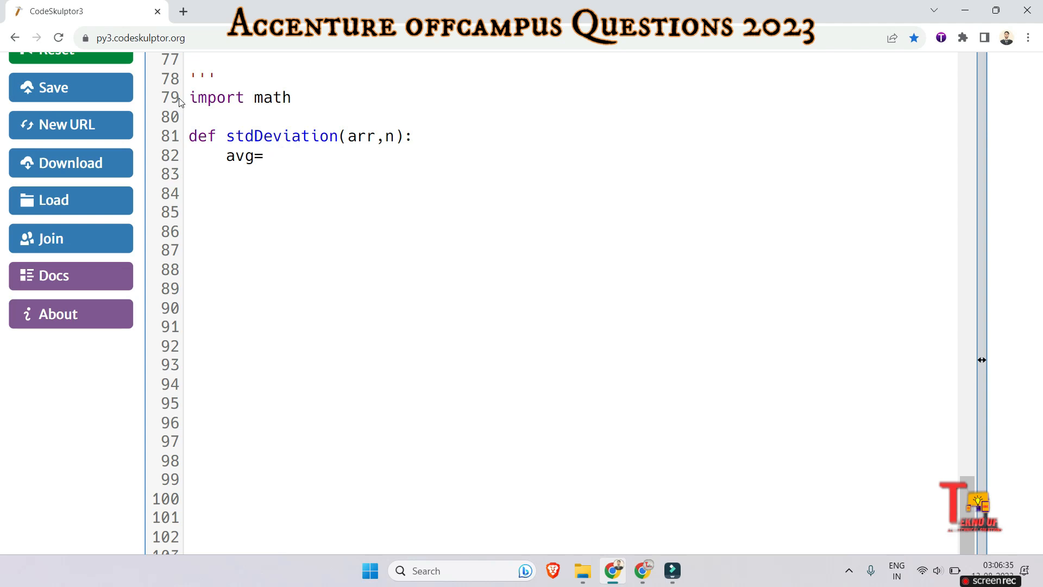
{"action": "type", "text": "sum"}
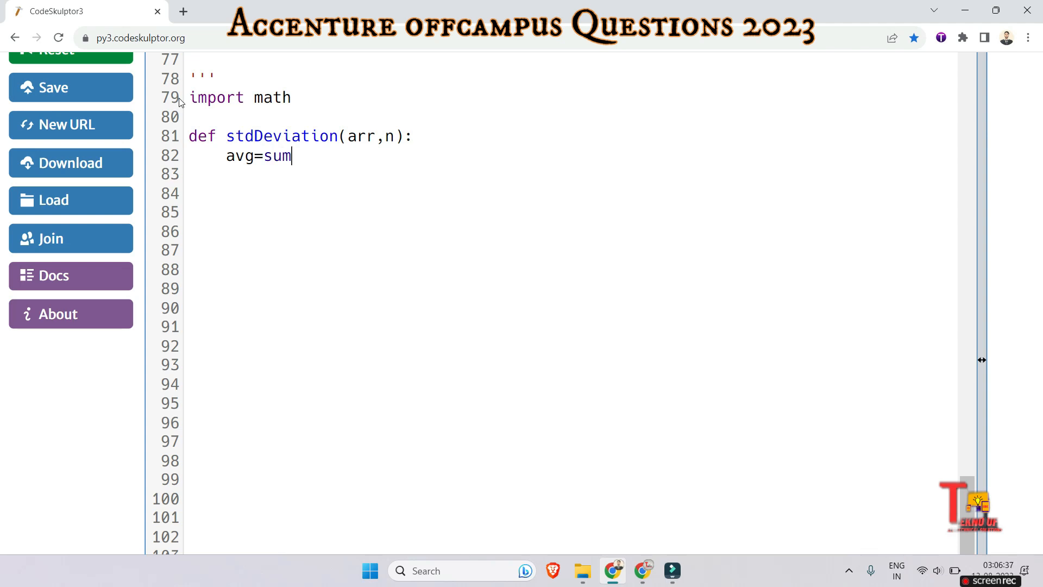
{"action": "type", "text": "(arr)/n"}
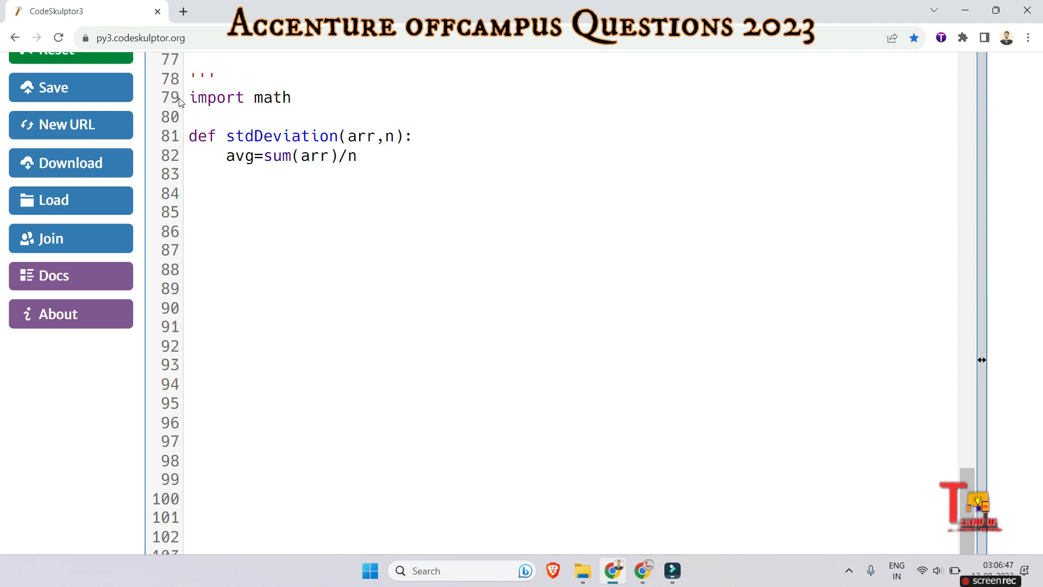
{"action": "type", "text": "sum_o"}
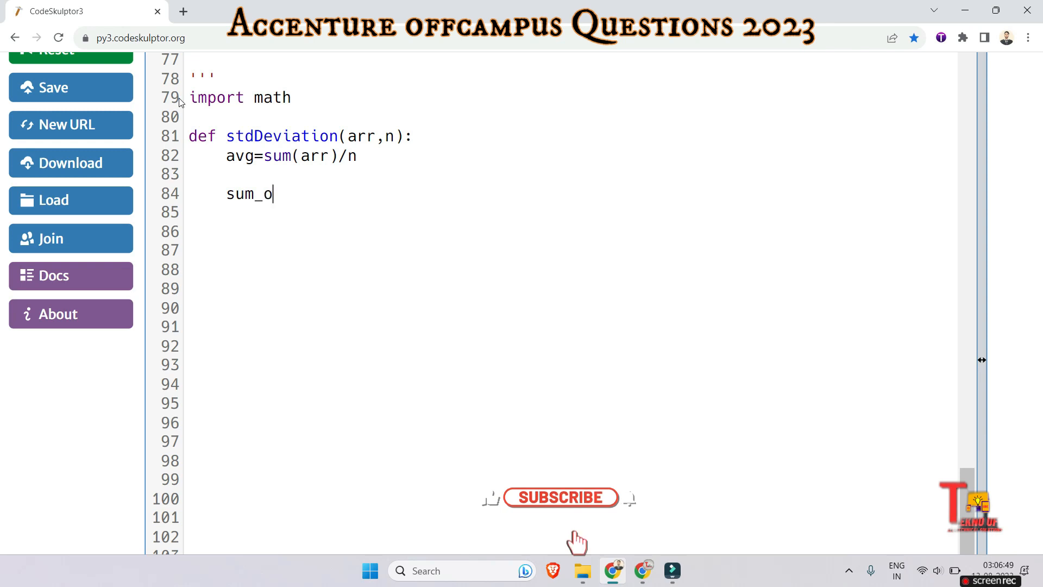
Step: Complete sum_of_sq_diff=sum((x-avg)**2 for x in arr) and begin a var= line
{"action": "type", "text": "f_s"}
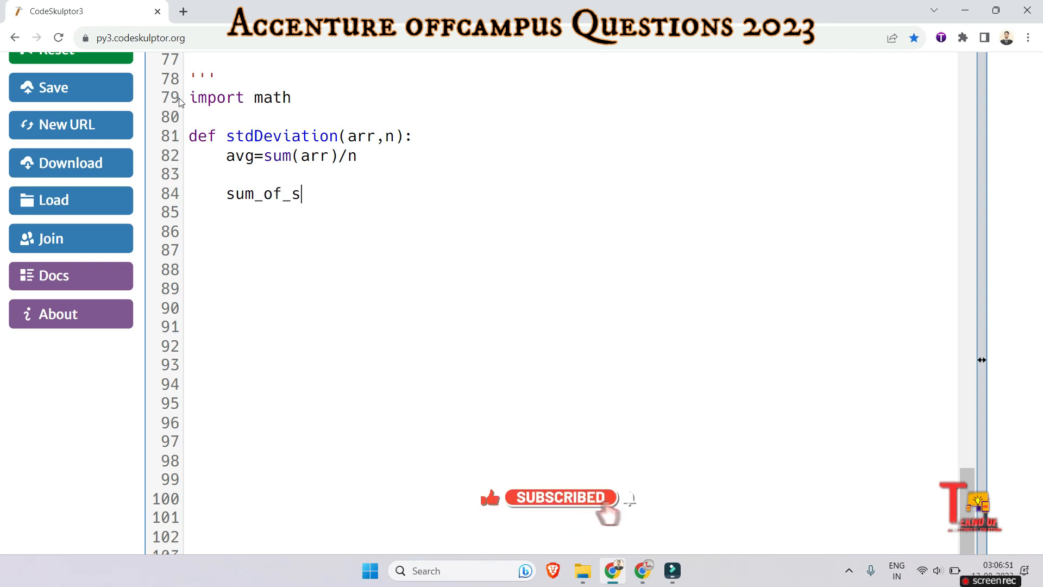
{"action": "type", "text": "q_diff"}
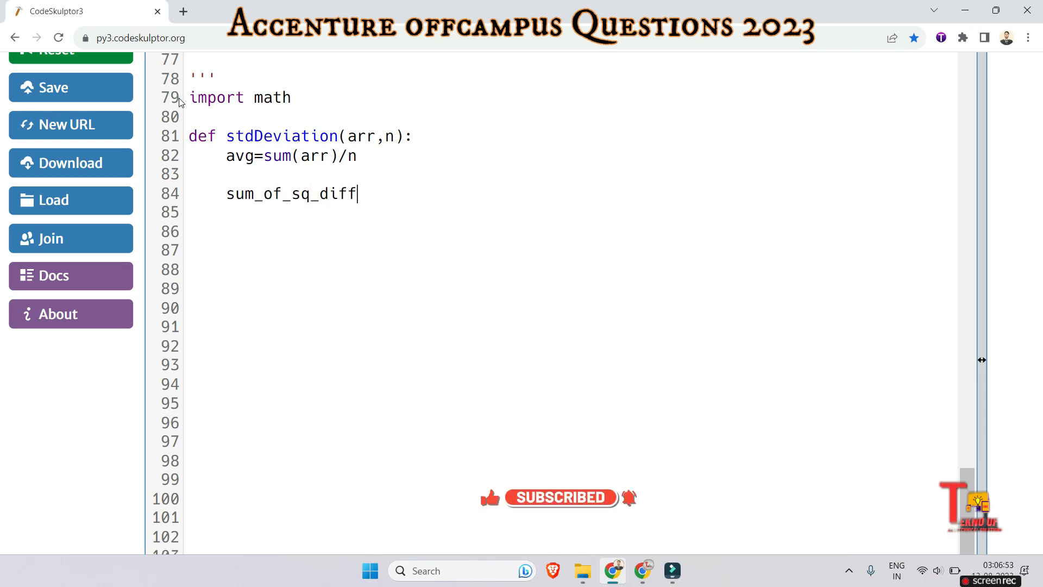
{"action": "type", "text": "="}
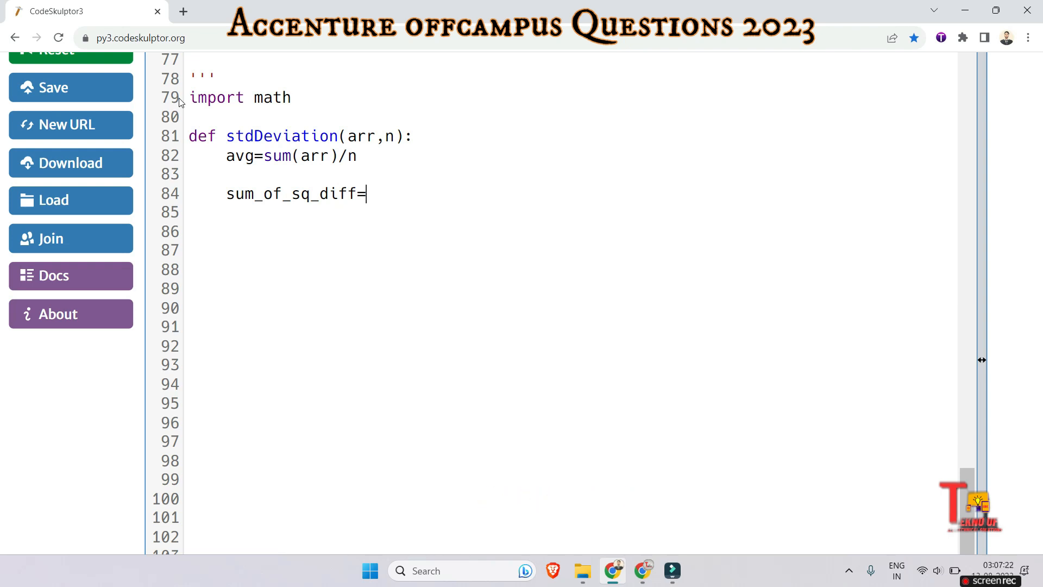
{"action": "type", "text": "sum(("}
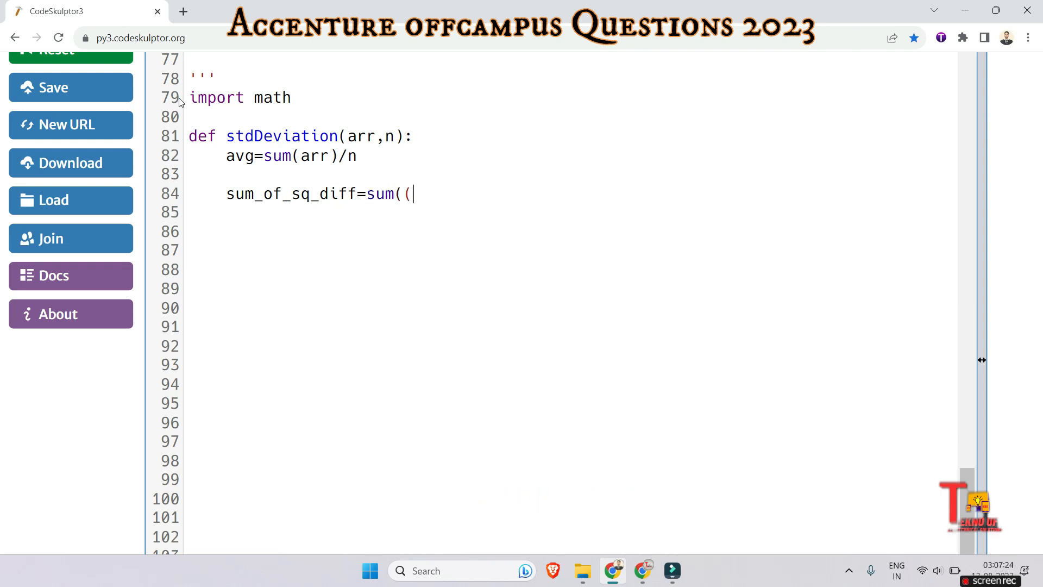
{"action": "type", "text": "x-a"}
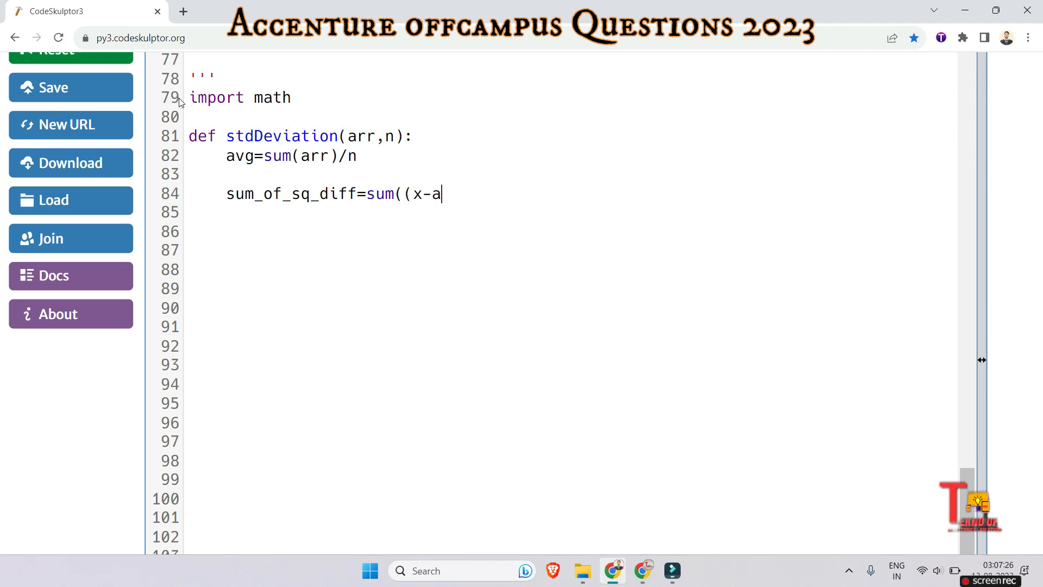
{"action": "type", "text": "vg)"}
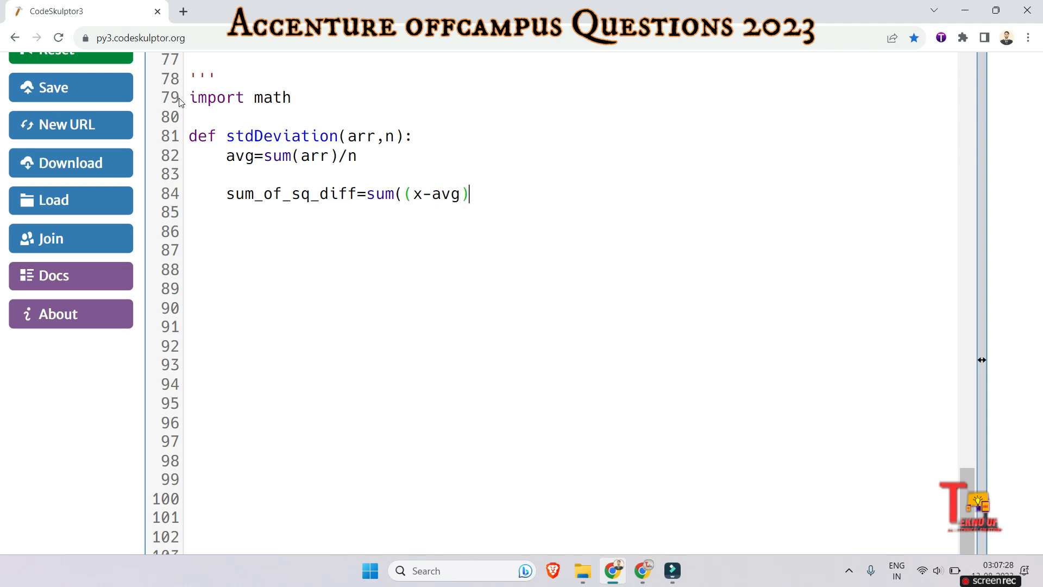
{"action": "type", "text": "**2 for i"}
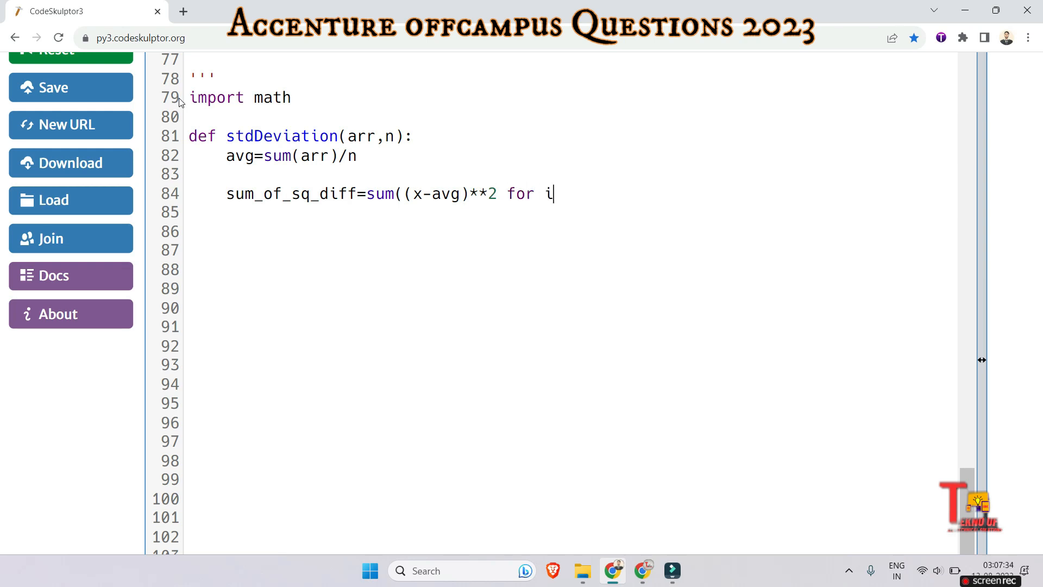
{"action": "type", "text": "x"}
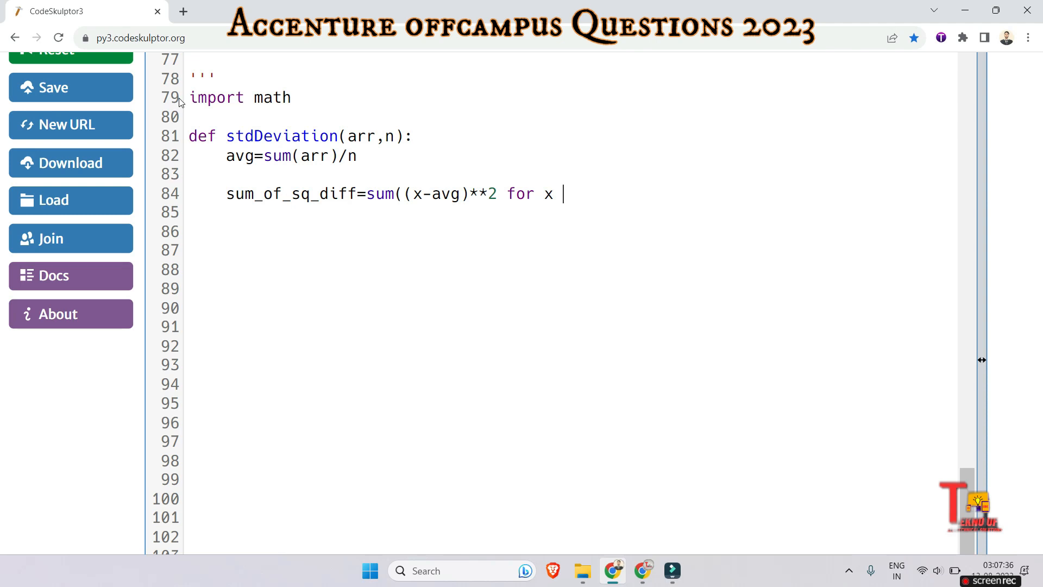
{"action": "type", "text": "in arr)"}
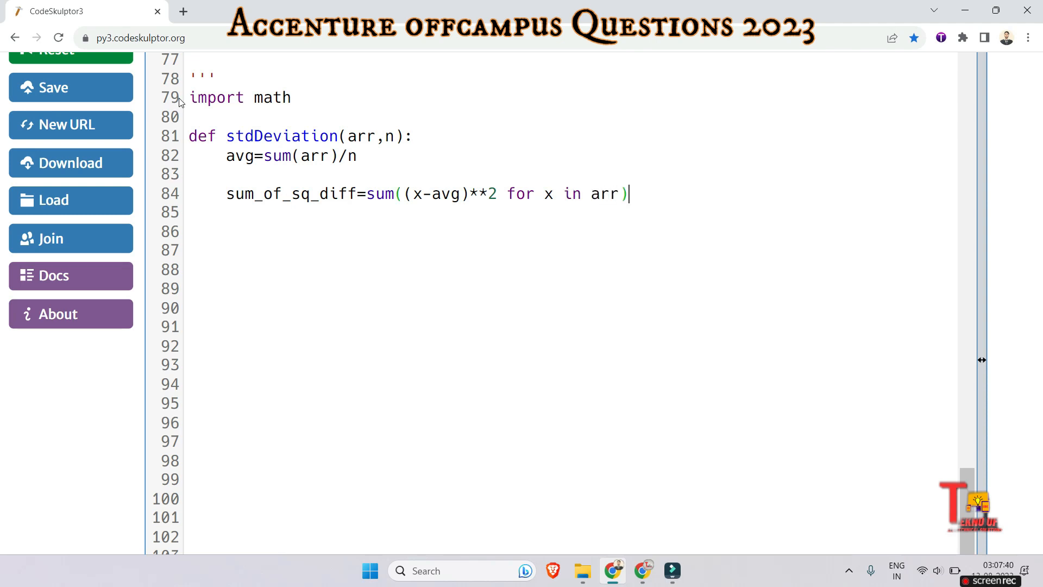
{"action": "key", "text": "Enter"}
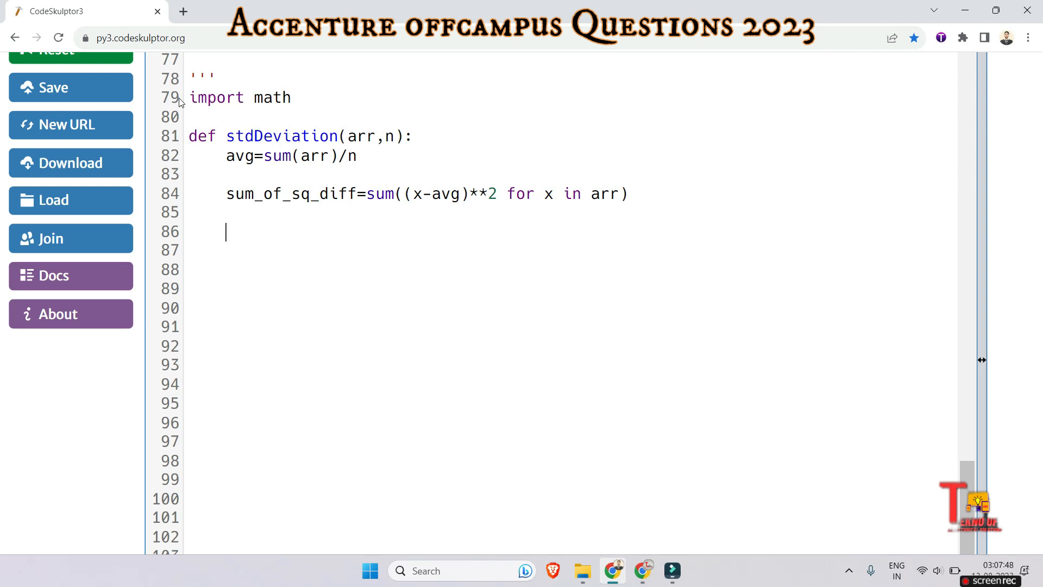
{"action": "type", "text": "var="}
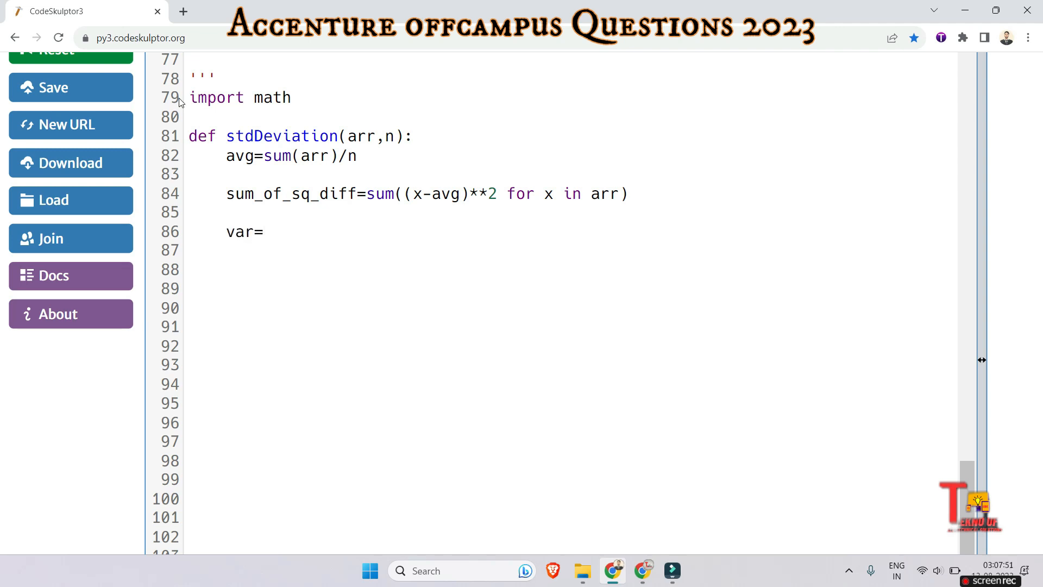
Step: Complete the variance line as var=sum_of_sq_diff/n
{"action": "type", "text": "us"}
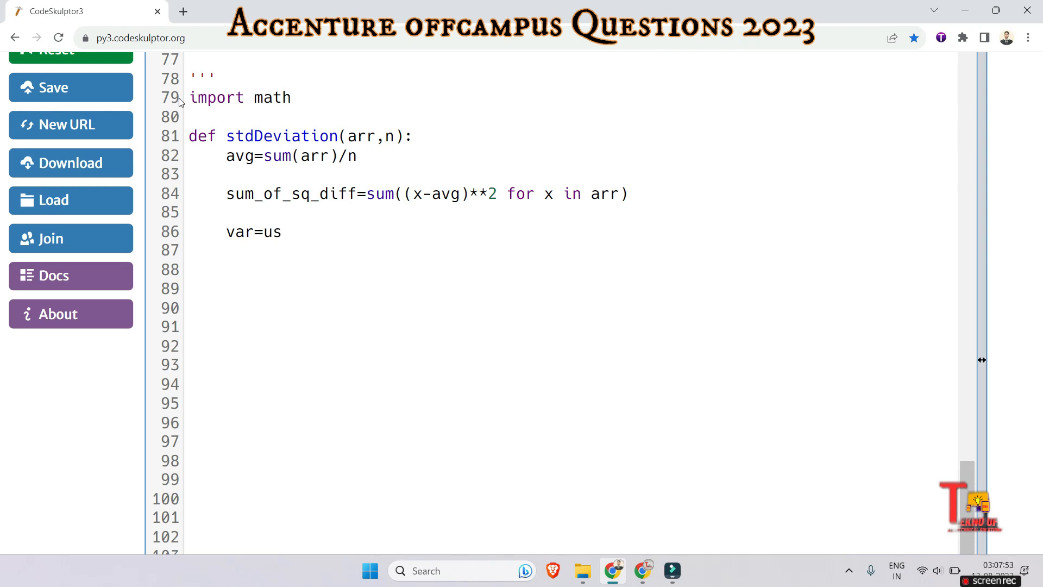
{"action": "key", "text": "Backspace"}
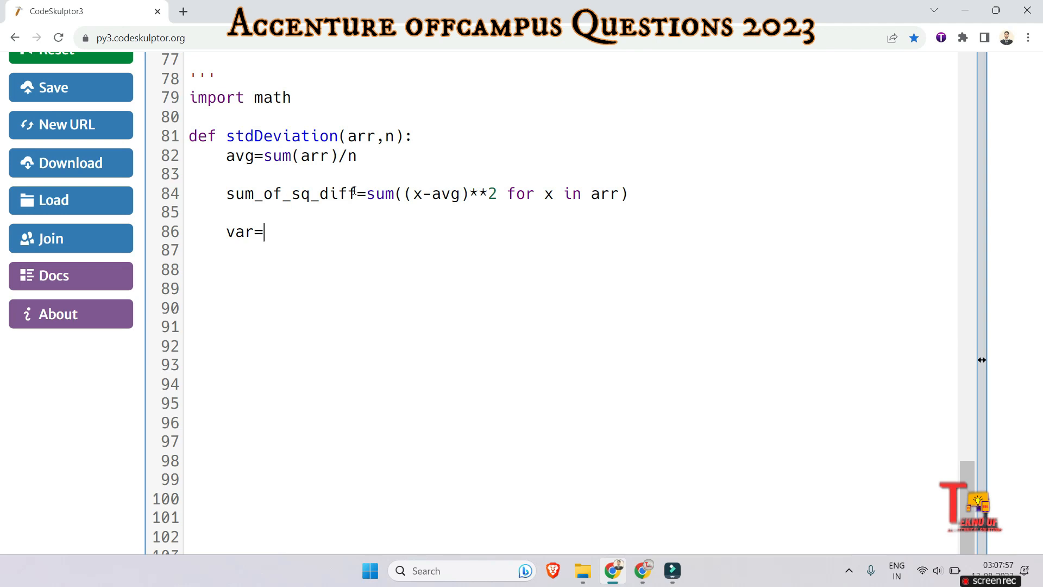
{"action": "double_click", "coordinate": [292, 194]}
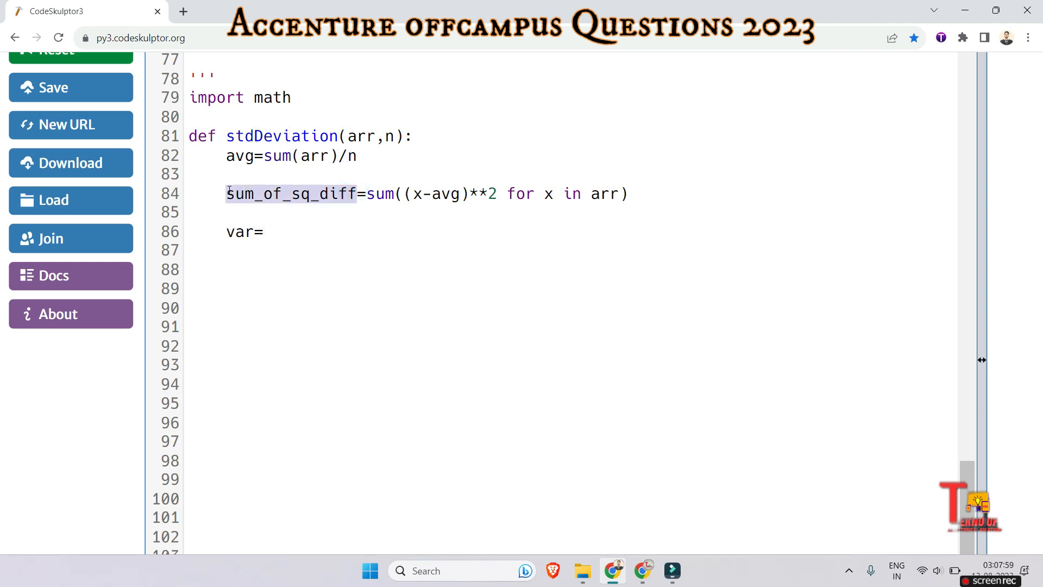
{"action": "type", "text": "sum_of_sq_diff"}
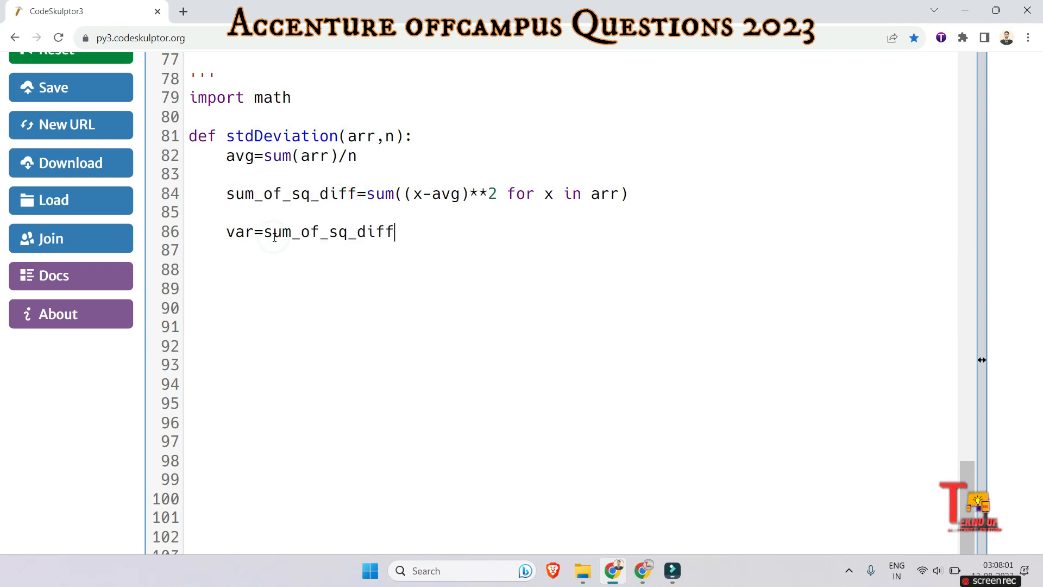
{"action": "type", "text": "/n"}
{"action": "left_click", "coordinate": [570, 250]}
{"action": "type", "text": "std"}
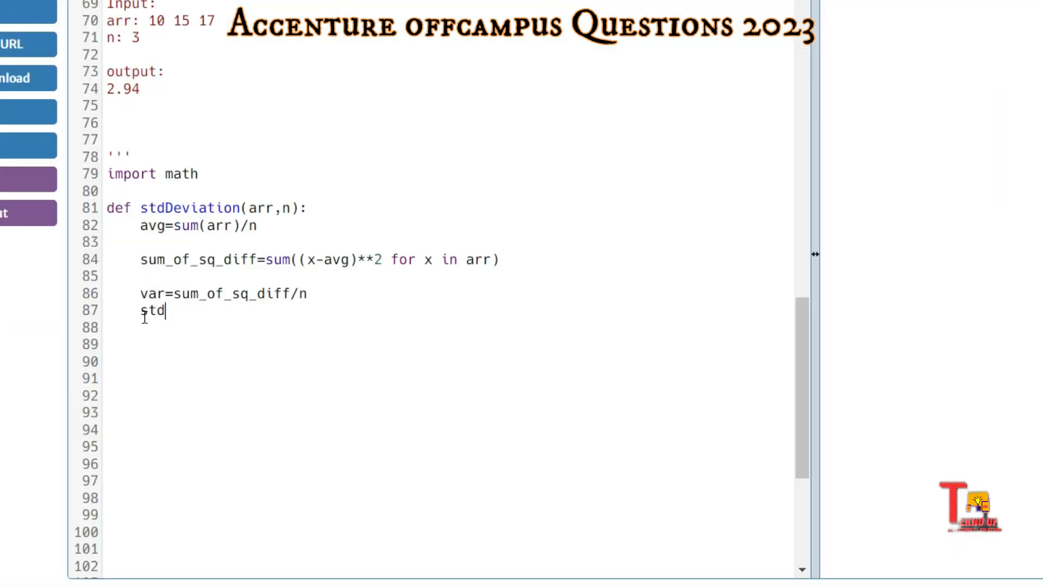
Step: Add std_dev=math.sqrt(var) and the line return std_dev
{"action": "type", "text": "_dev="}
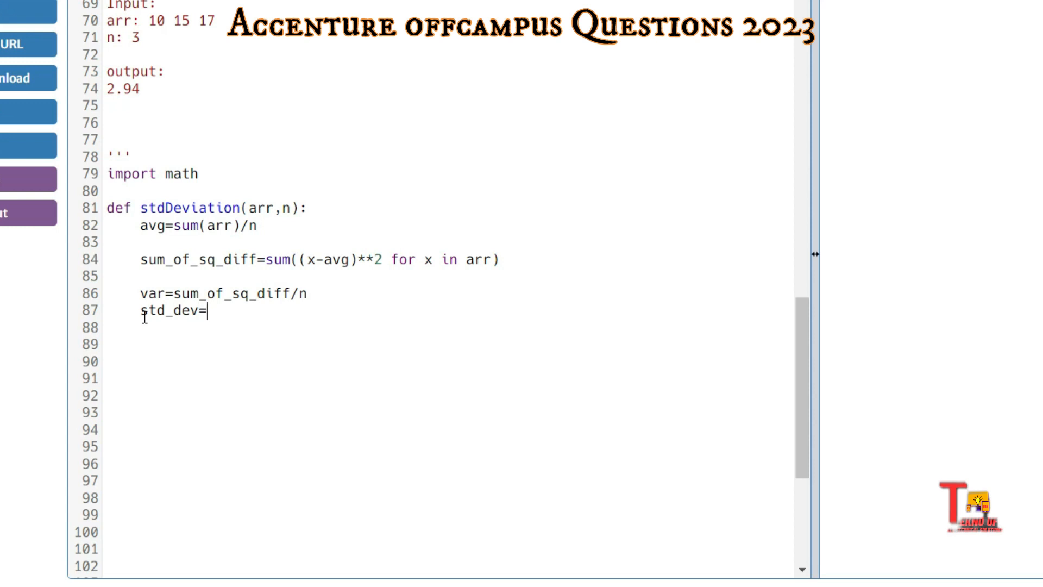
{"action": "type", "text": "math"}
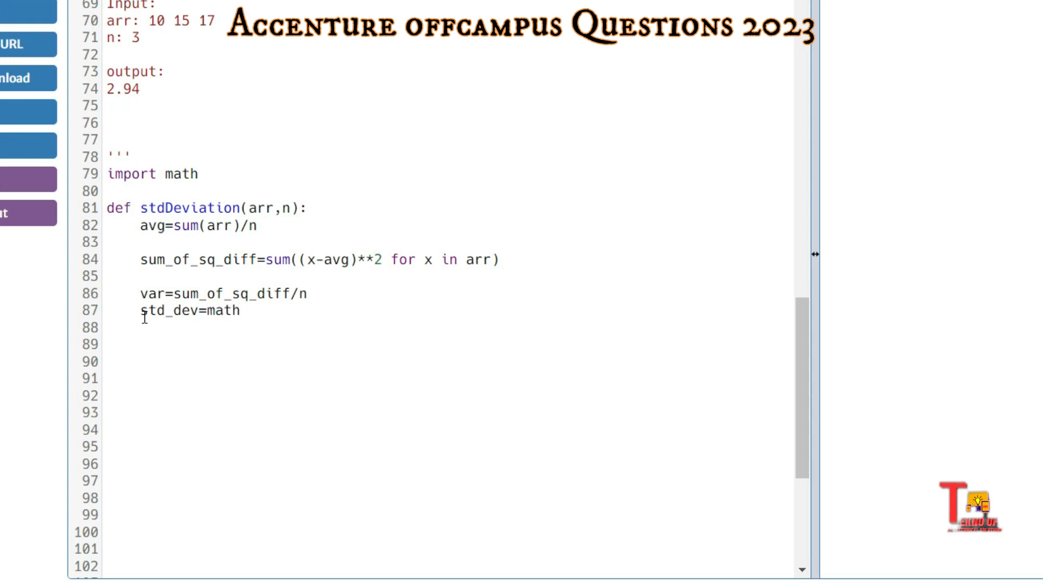
{"action": "type", "text": ".sqrt"}
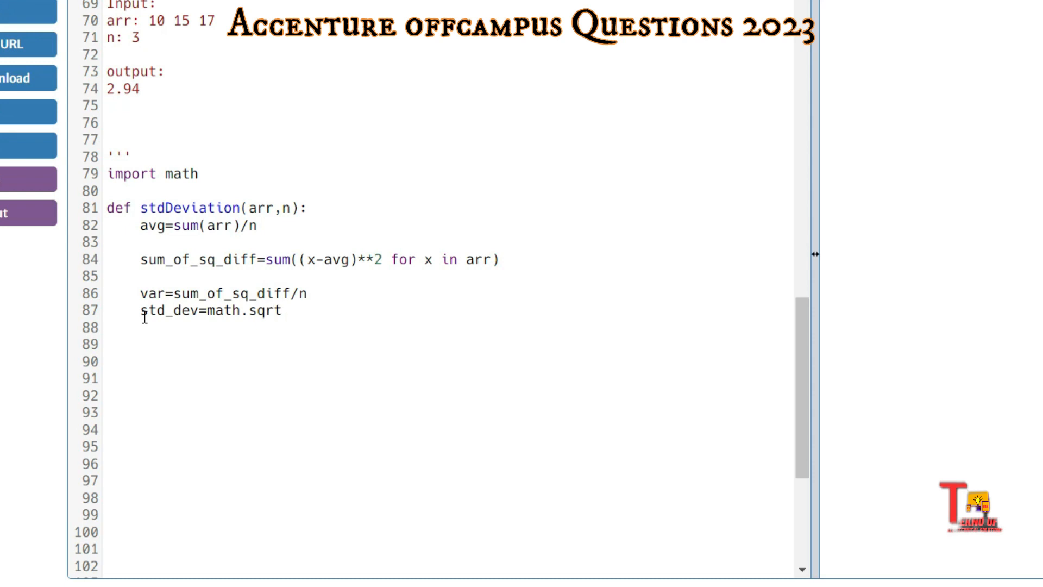
{"action": "type", "text": "(var)"}
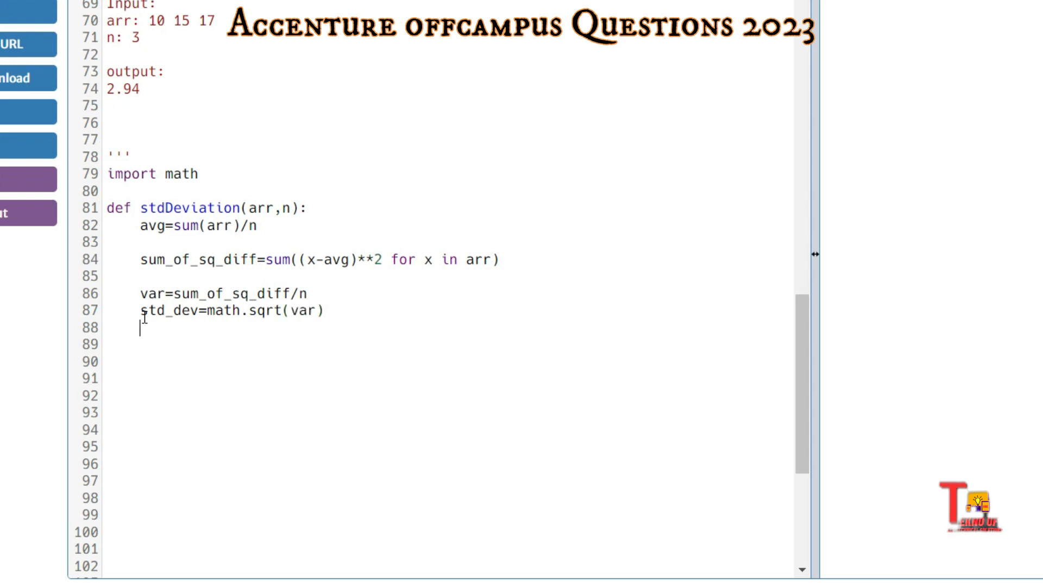
{"action": "type", "text": "return"}
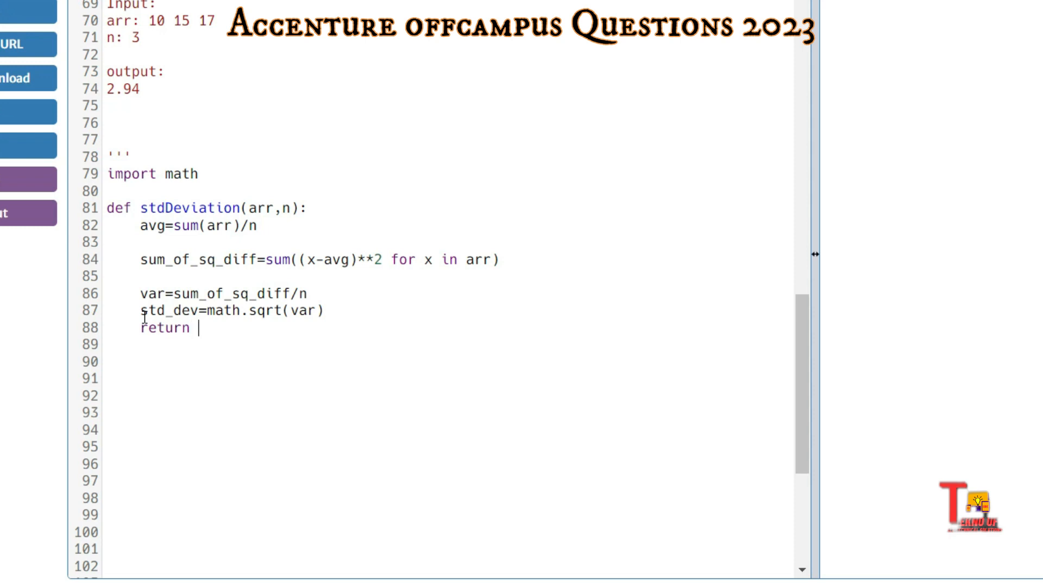
{"action": "type", "text": "std"}
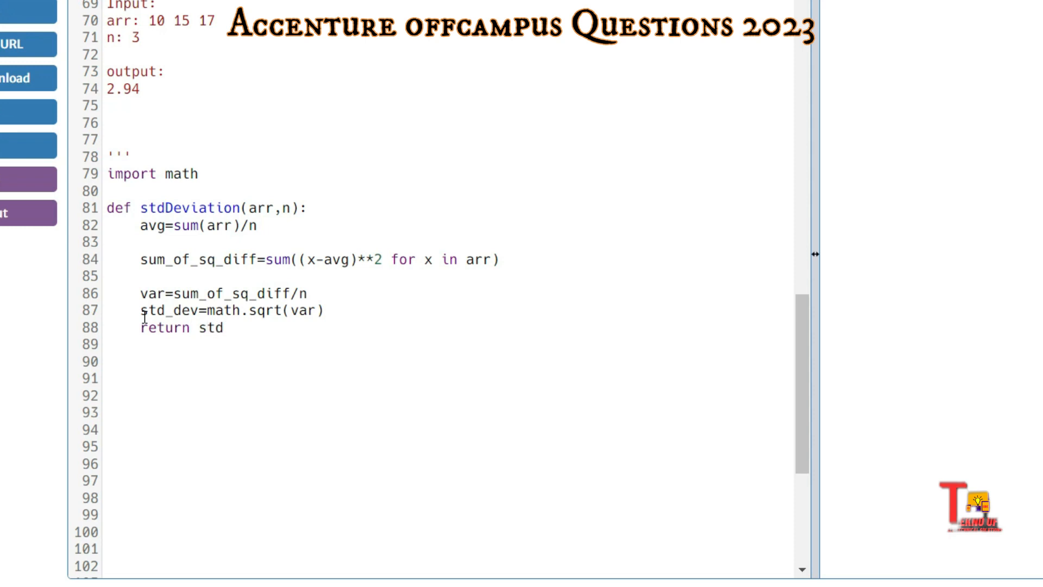
{"action": "type", "text": "_dev"}
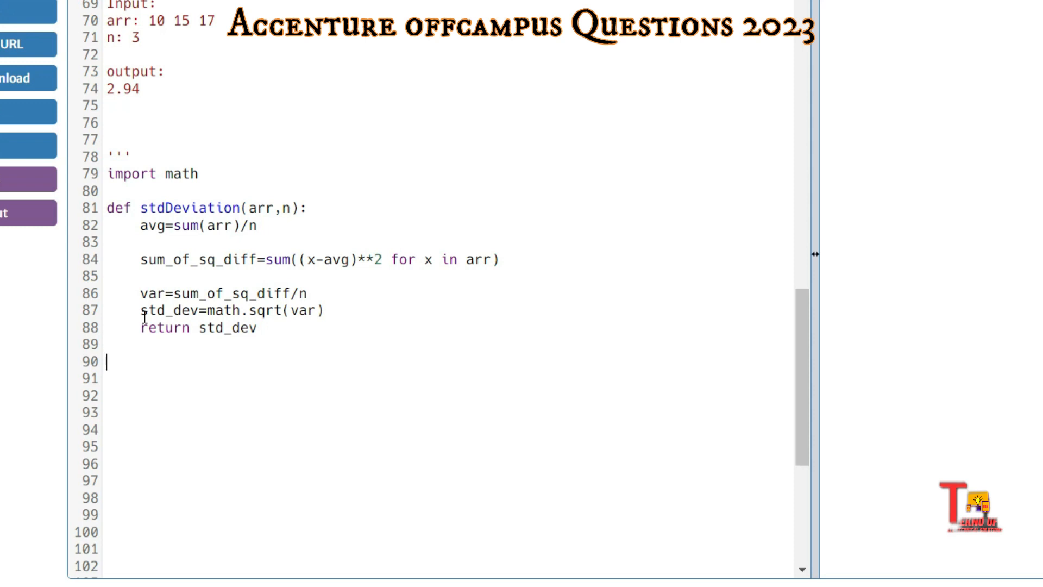
Step: Add a #driver comment and the line n=float(input())
{"action": "type", "text": "#"}
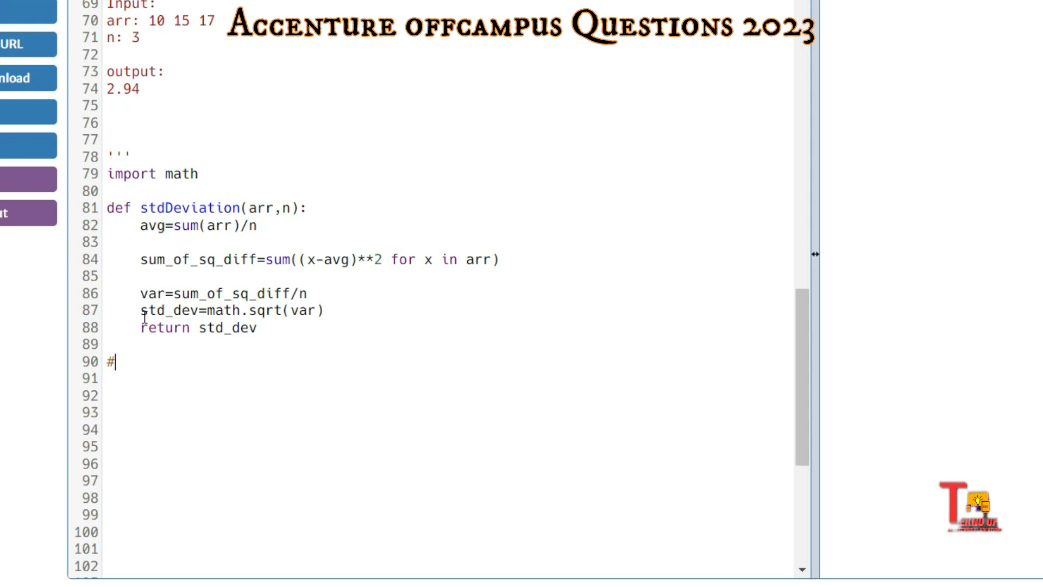
{"action": "type", "text": "driver"}
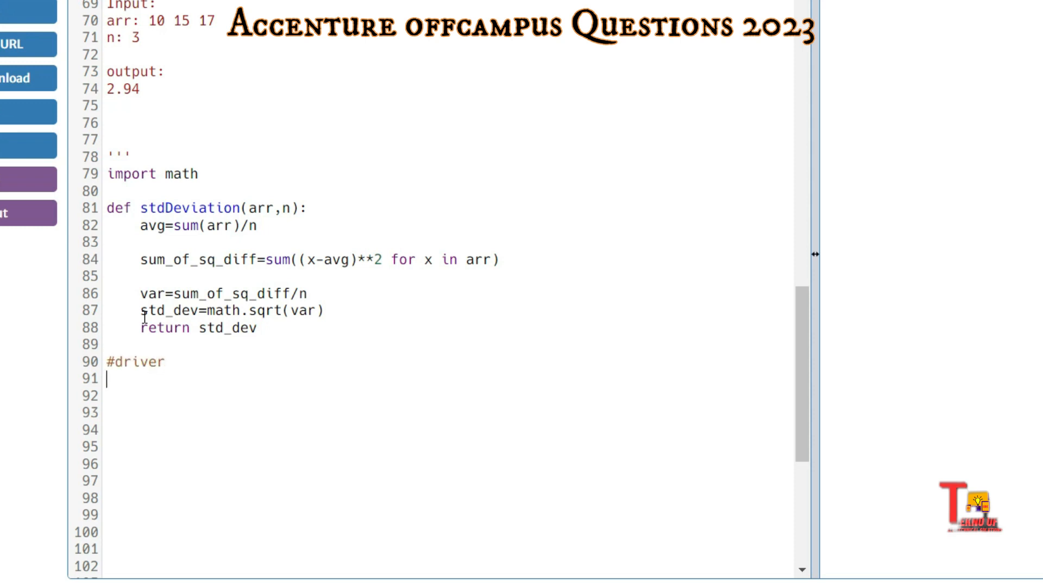
{"action": "type", "text": "n=int"}
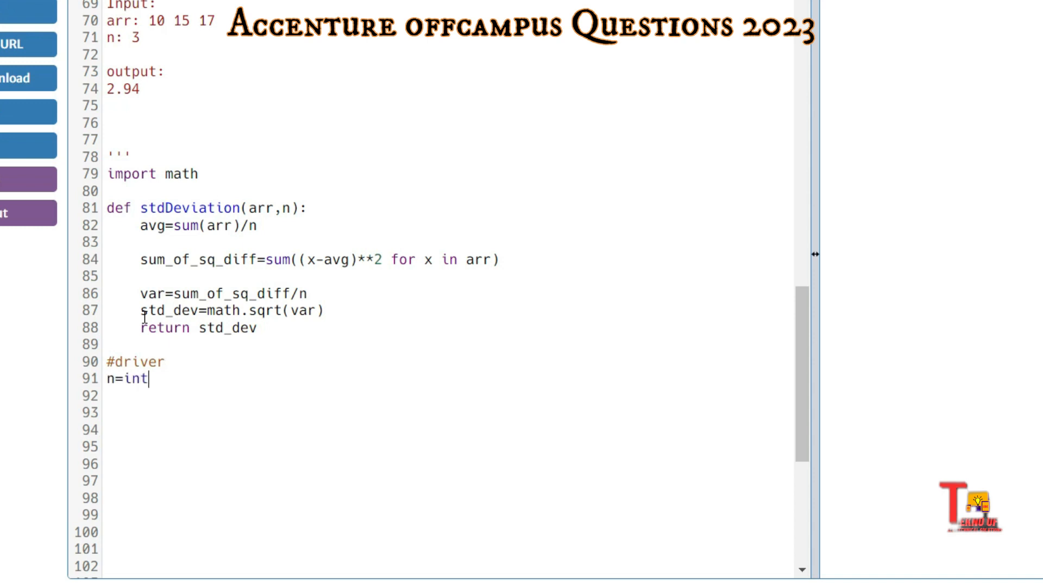
{"action": "key", "text": "BackSpace"}
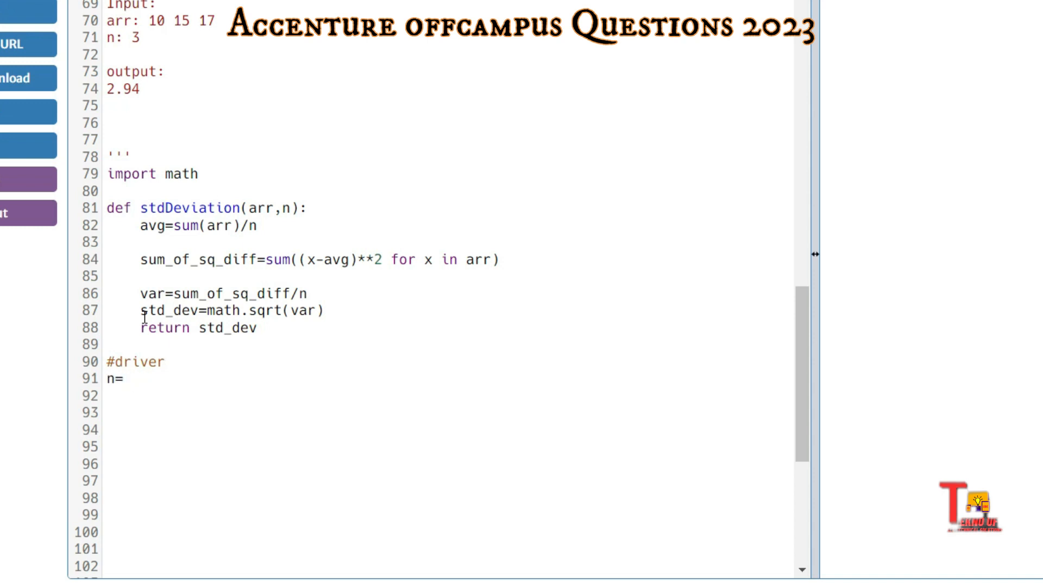
{"action": "type", "text": "float("}
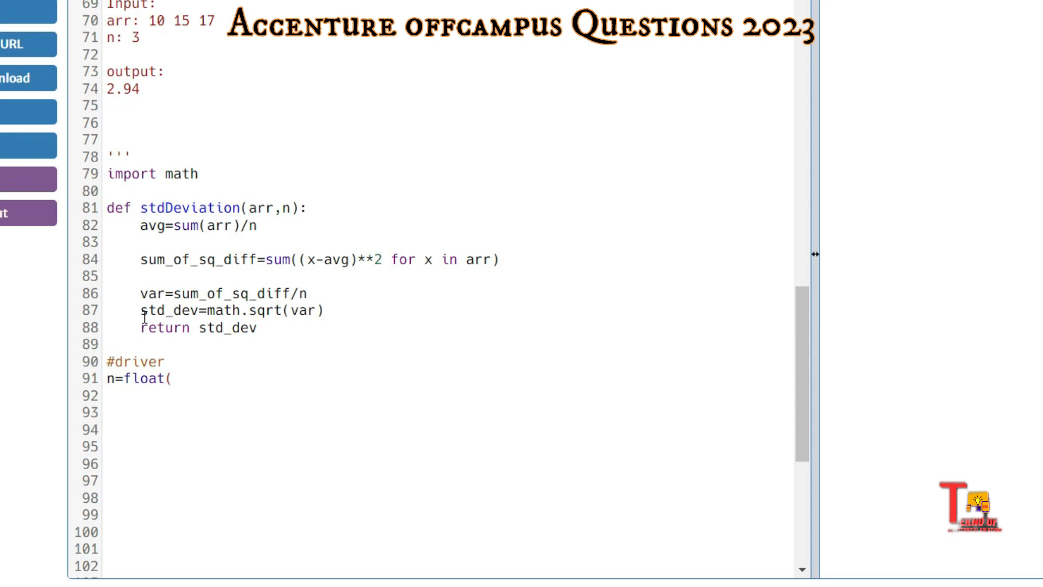
{"action": "type", "text": "input())"}
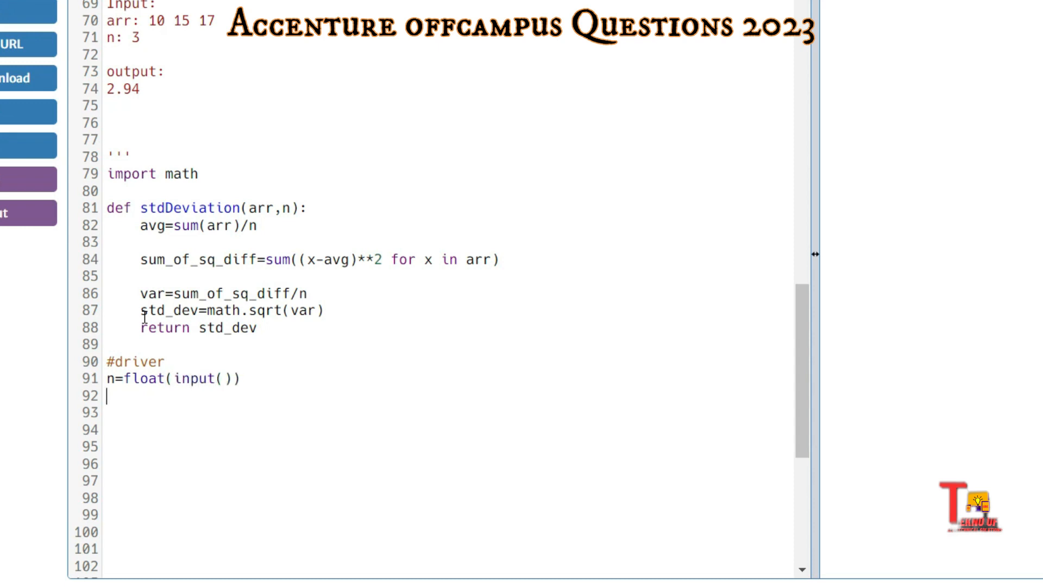
Step: Add the line arr=list(map(int,input().split()))
{"action": "type", "text": "arr"}
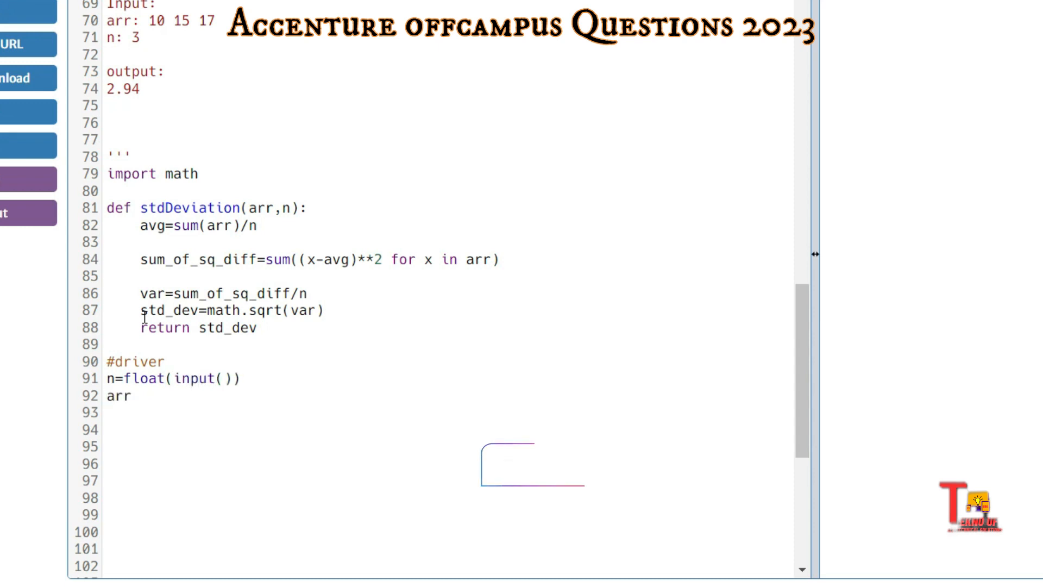
{"action": "type", "text": "="}
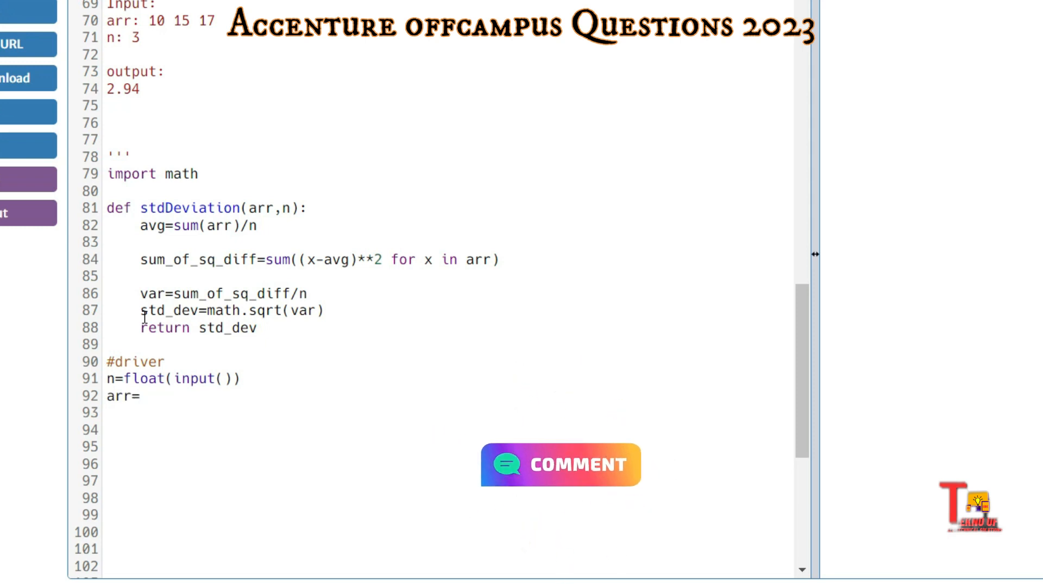
{"action": "type", "text": "list"}
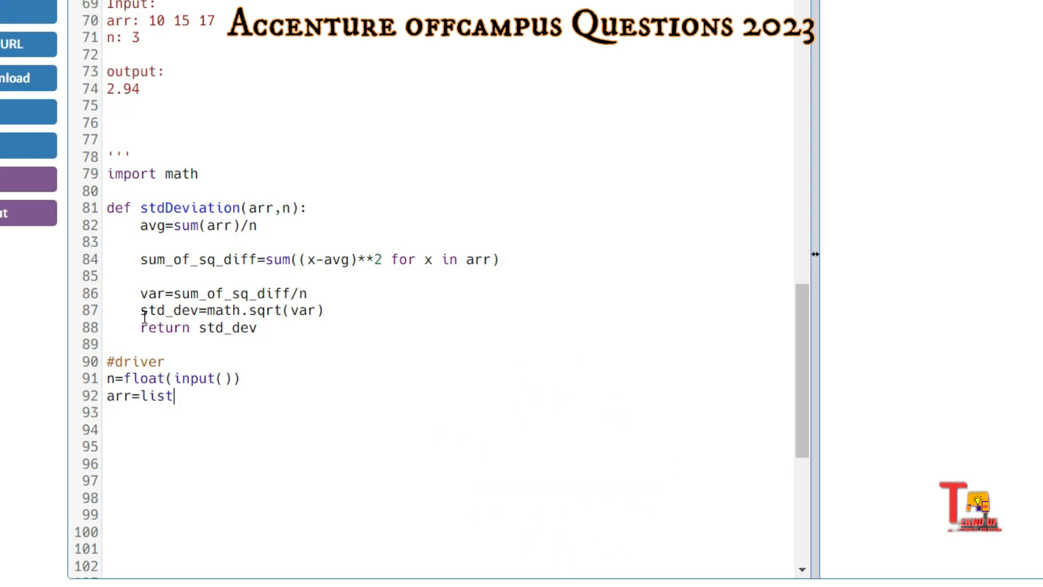
{"action": "type", "text": "(map"}
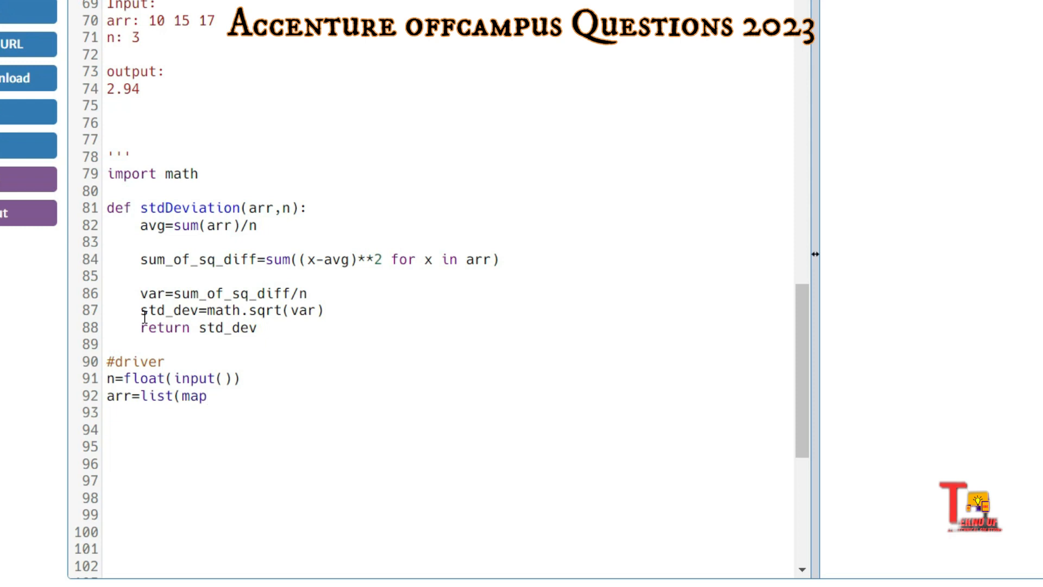
{"action": "type", "text": "int"}
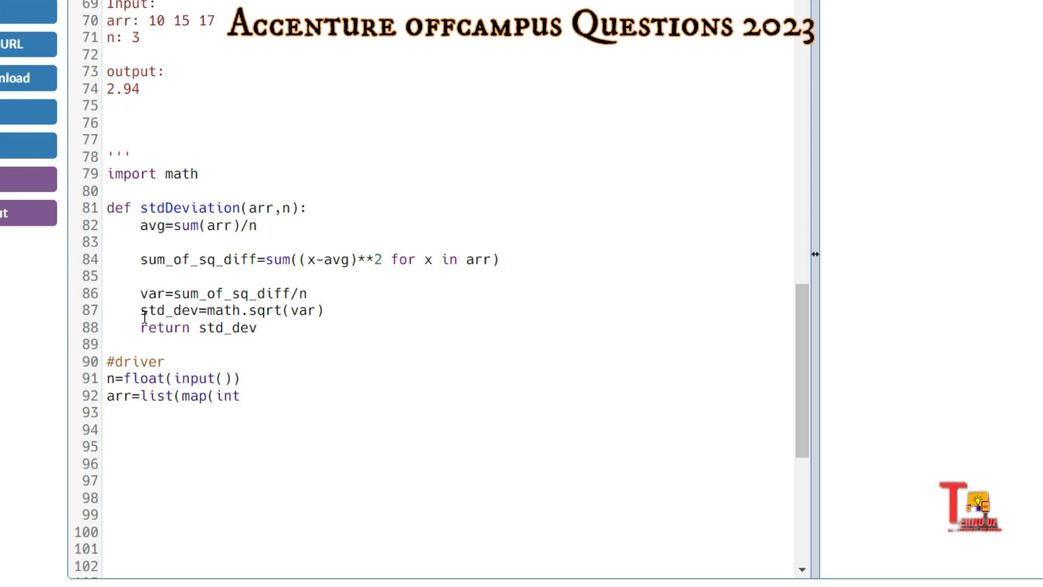
{"action": "type", "text": ",input"}
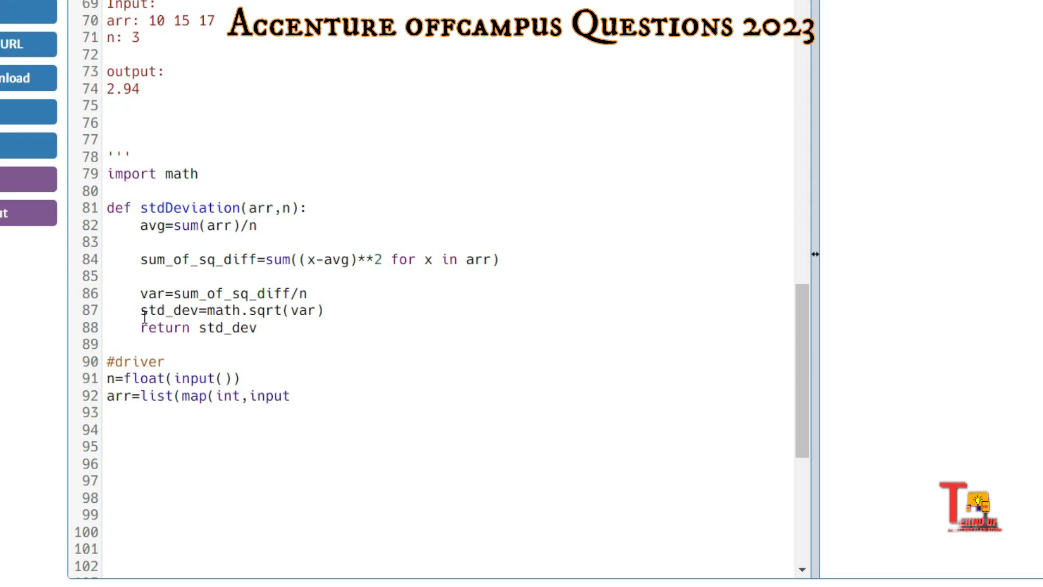
{"action": "type", "text": "().split"}
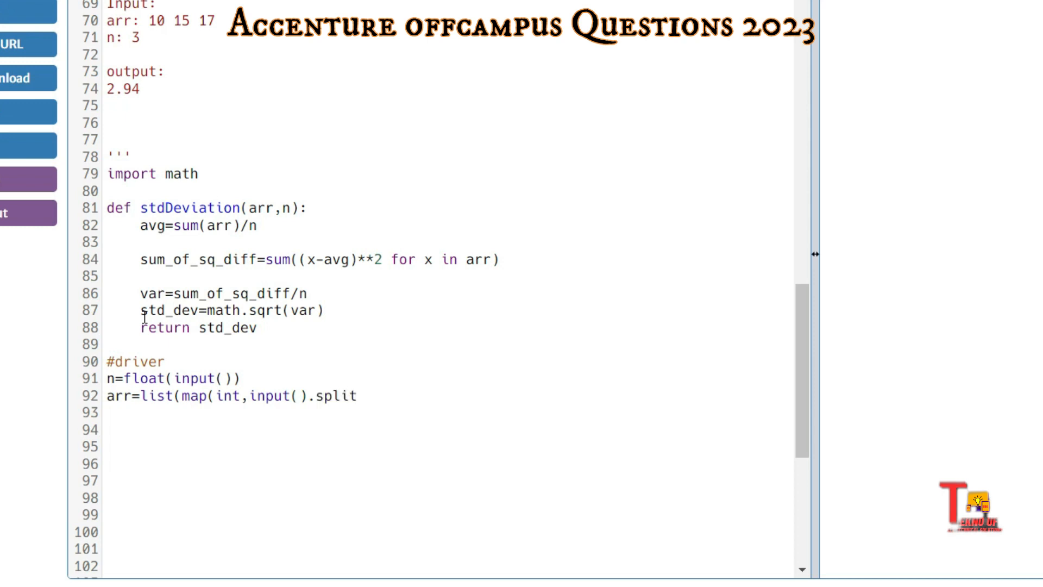
{"action": "type", "text": "()))"}
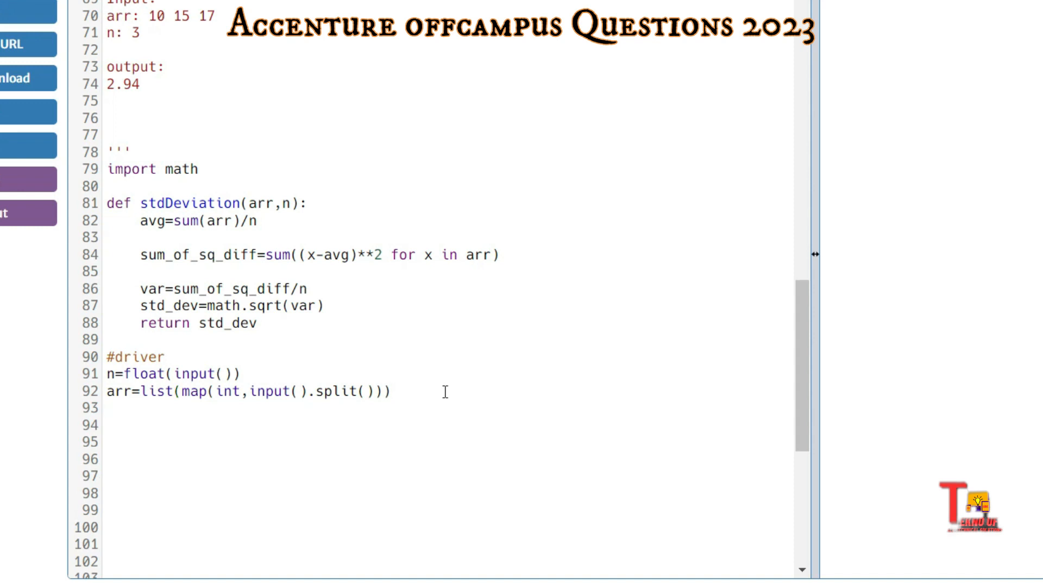
Step: Begin the print line with the two-decimal format string print("{:.2f}".format
{"action": "type", "text": "print("}
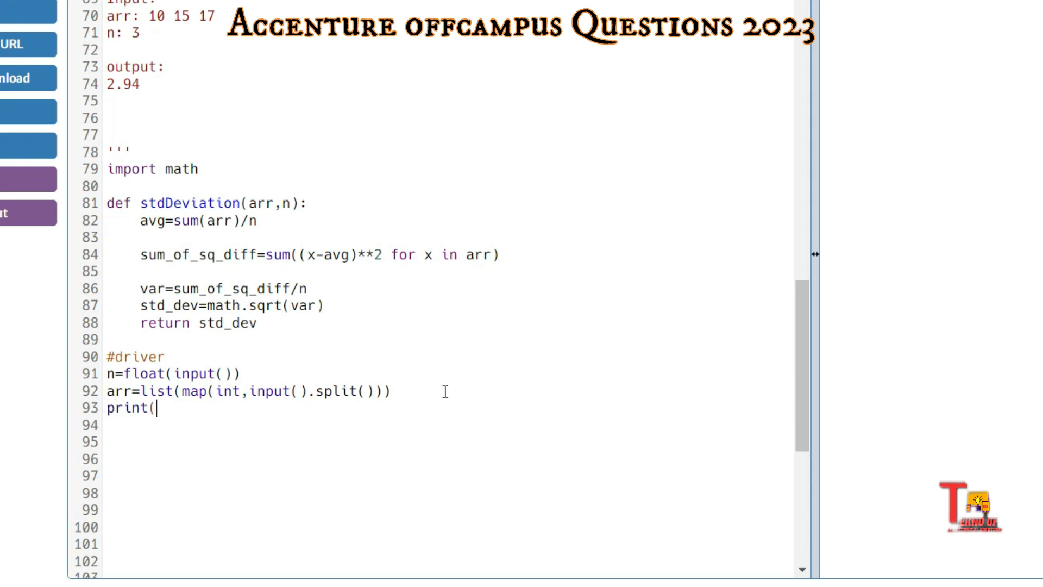
{"action": "type", "text": "\""}
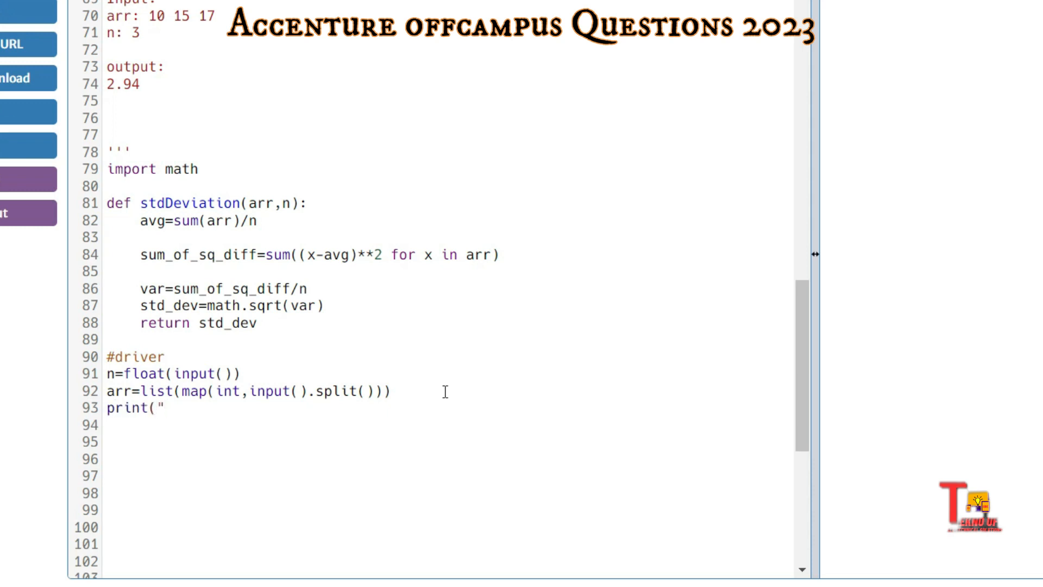
{"action": "type", "text": "{:"}
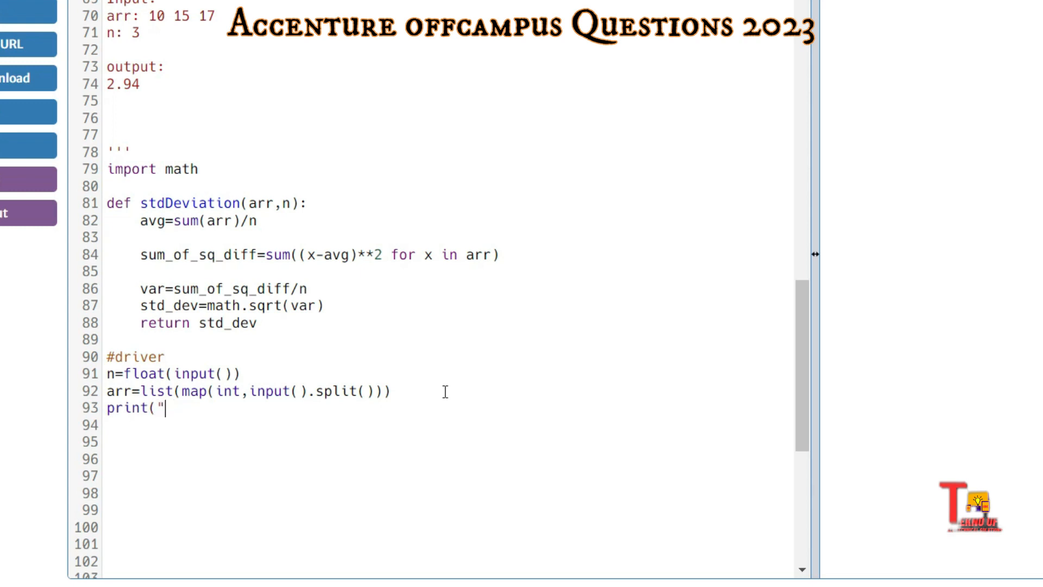
{"action": "type", "text": "{:"}
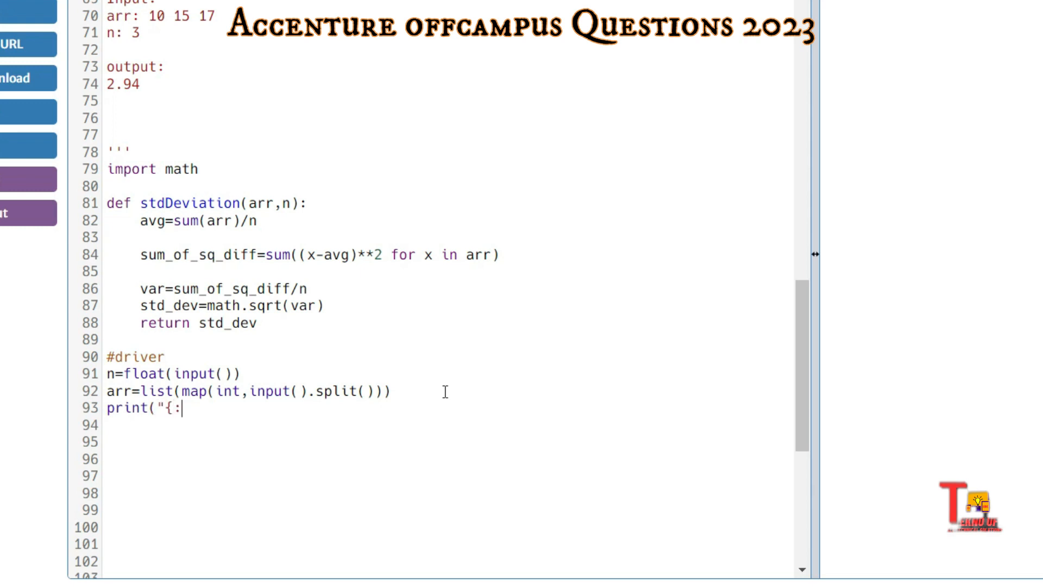
{"action": "type", "text": ".2"}
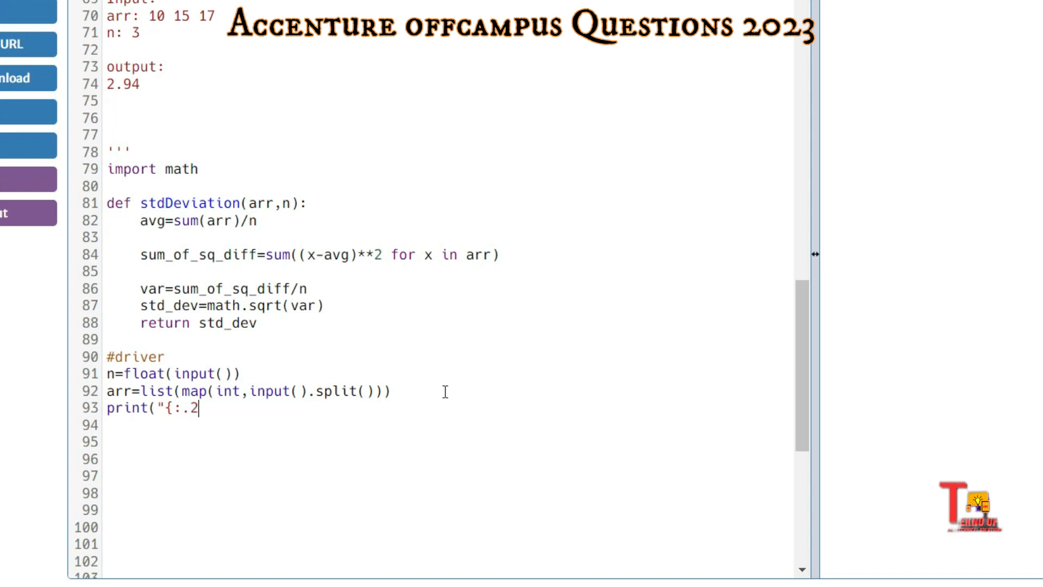
{"action": "type", "text": "f}"}
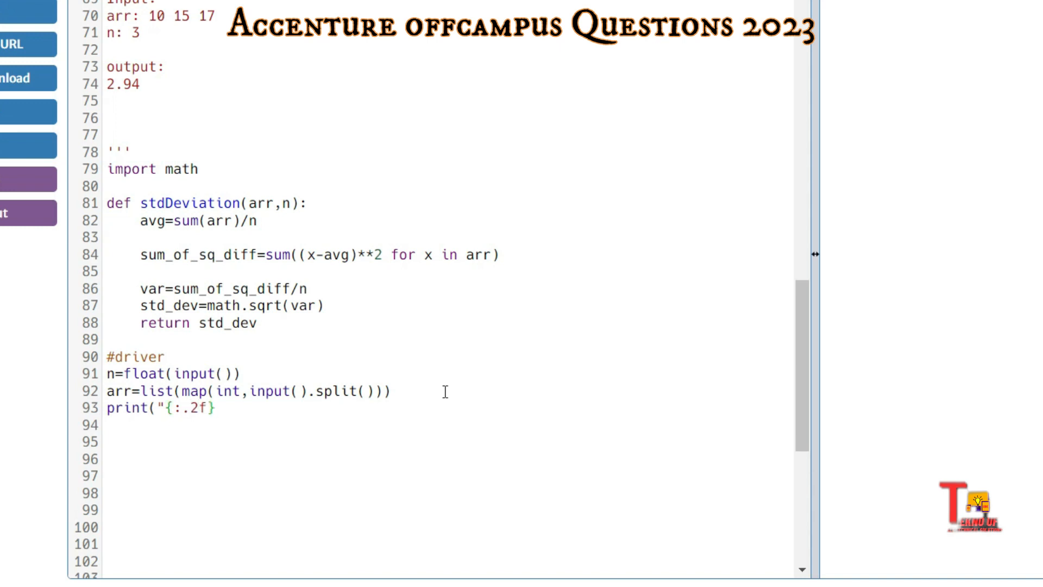
{"action": "type", "text": "\""}
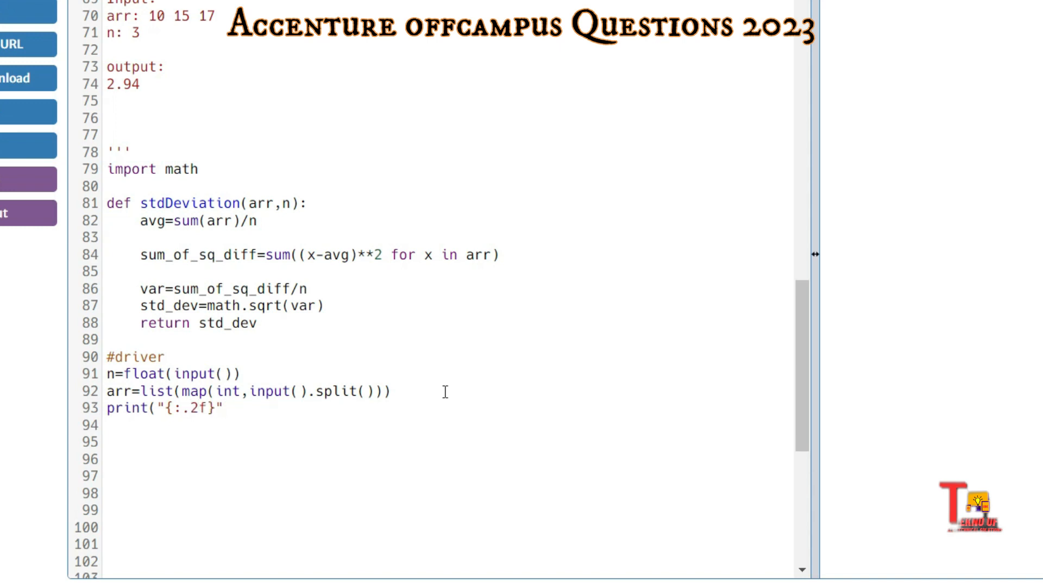
{"action": "type", "text": ".format"}
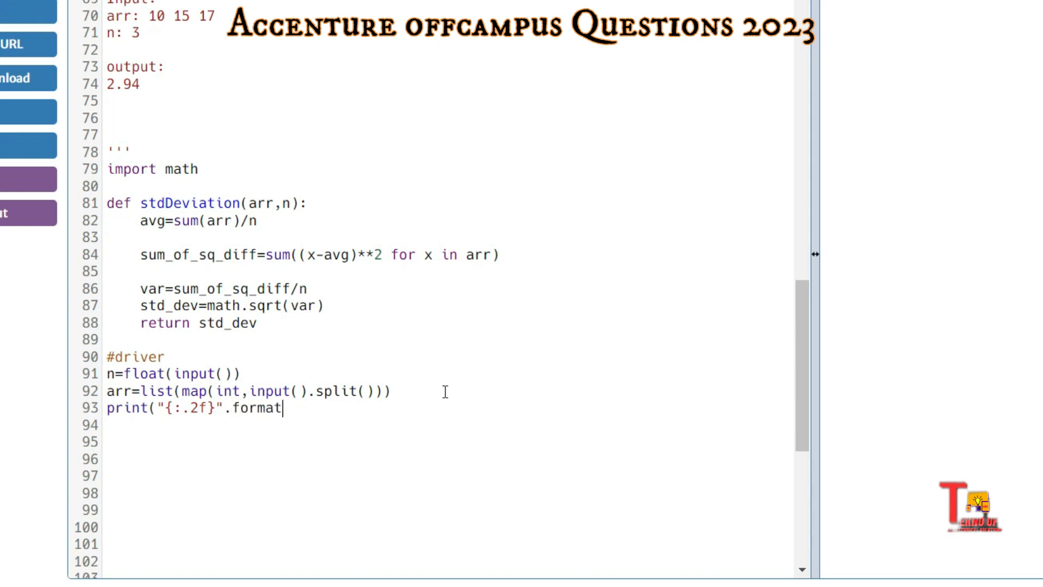
Step: Finish the print line with the argument stdDeviation(arr,n) and closing parentheses
{"action": "type", "text": "(std"}
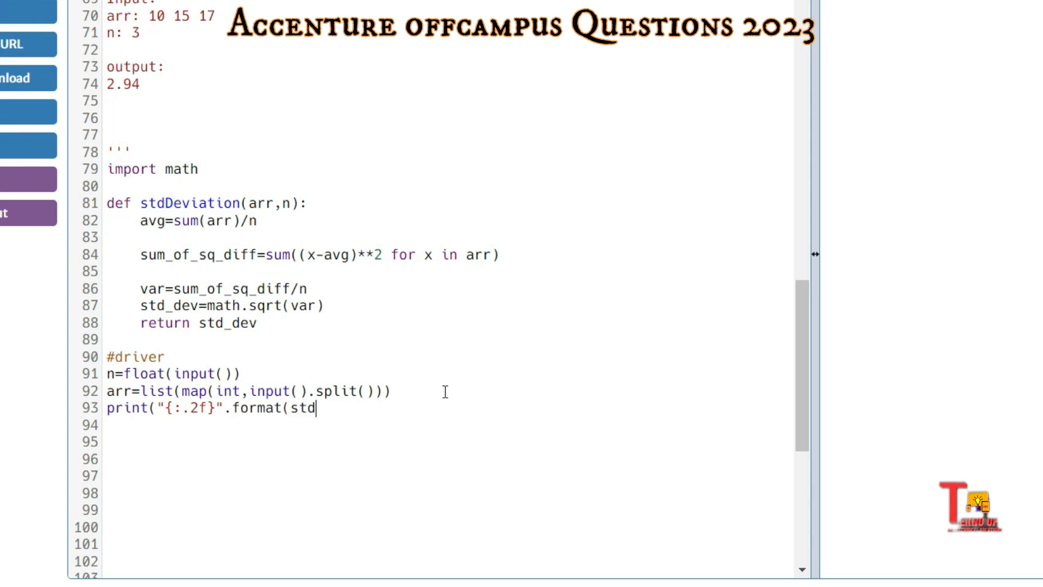
{"action": "type", "text": "Deviat"}
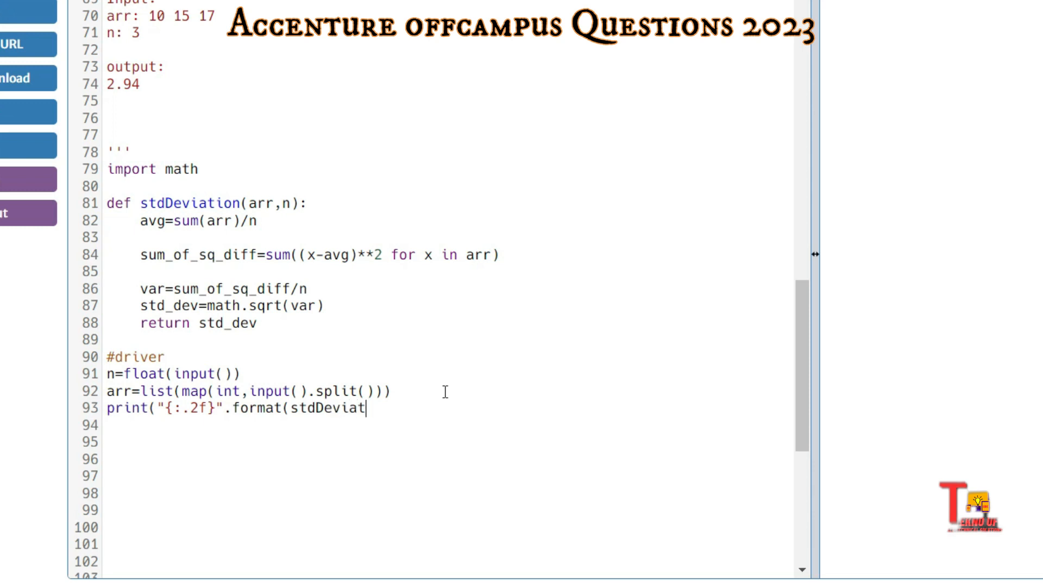
{"action": "type", "text": "ion"}
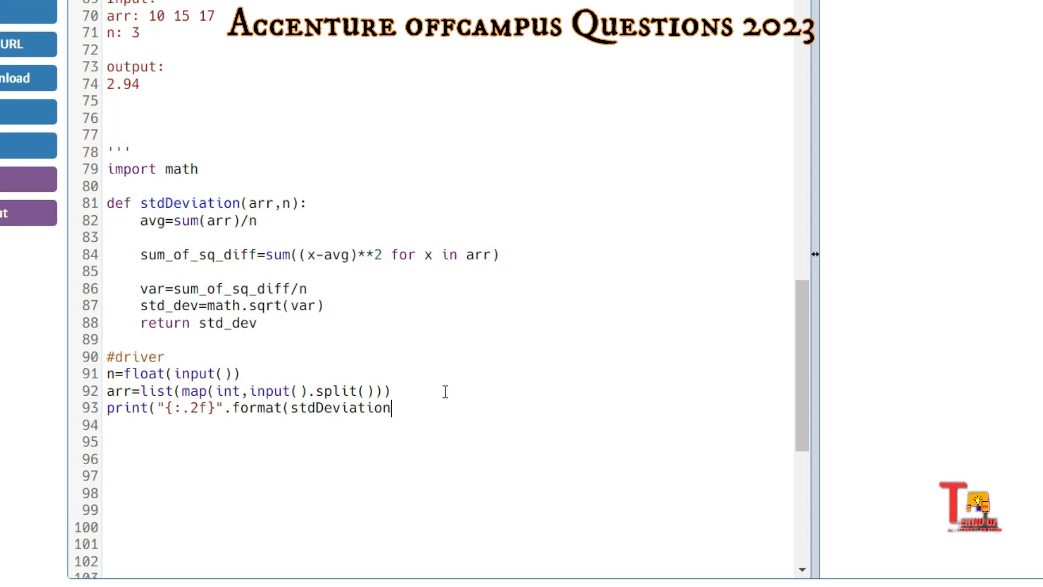
{"action": "type", "text": "(a"}
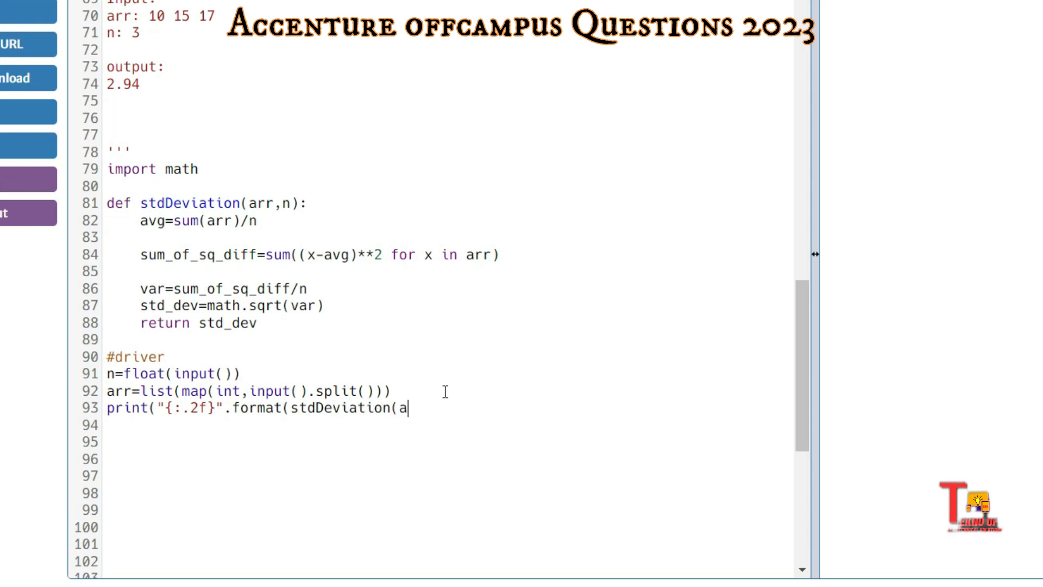
{"action": "type", "text": "rr,b"}
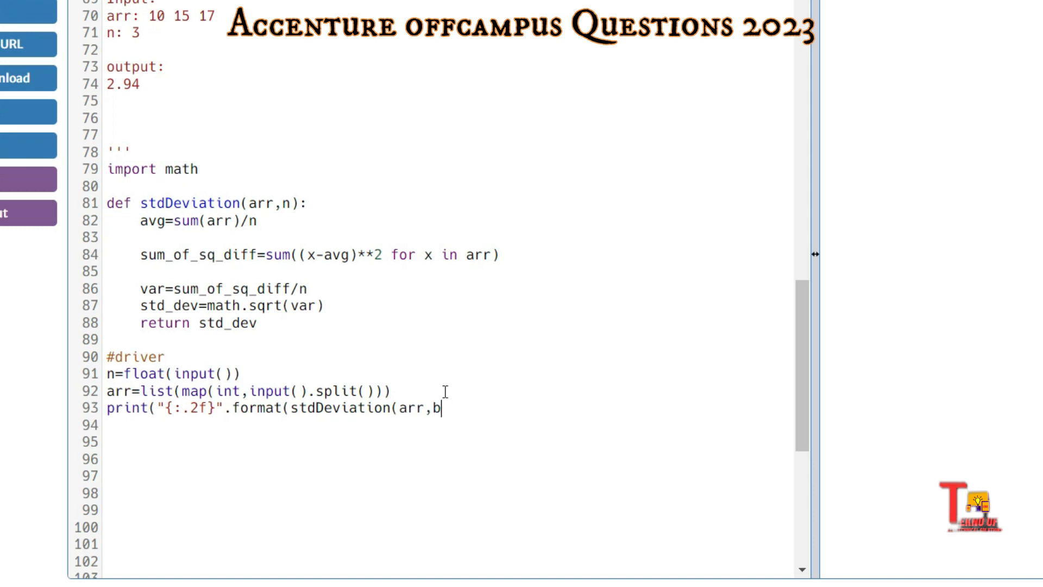
{"action": "type", "text": "n)))"}
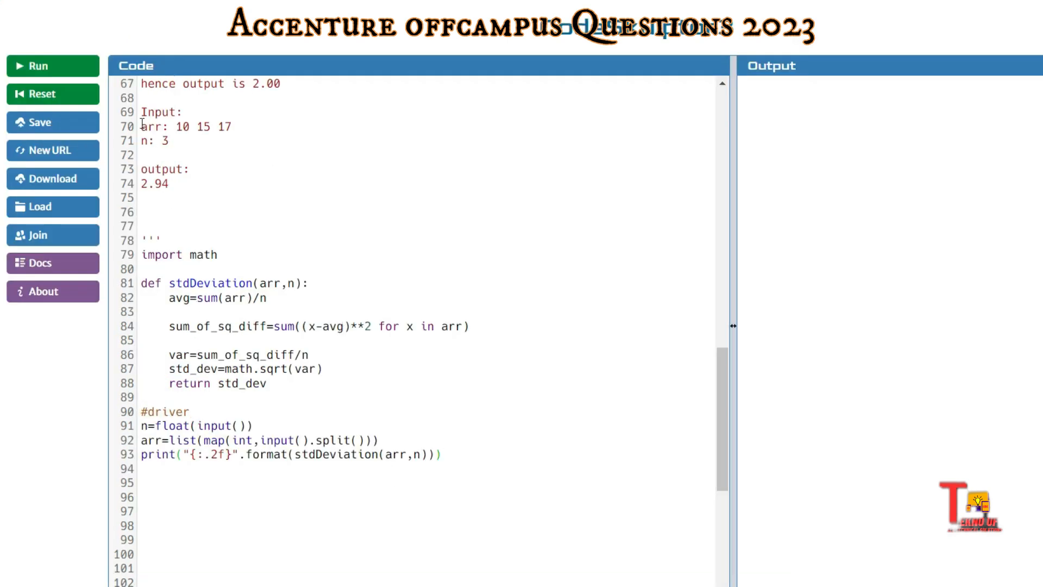
Step: Run the program and submit input 1 in the Input Prompt, giving output 2.94
{"action": "left_click", "coordinate": [36, 66]}
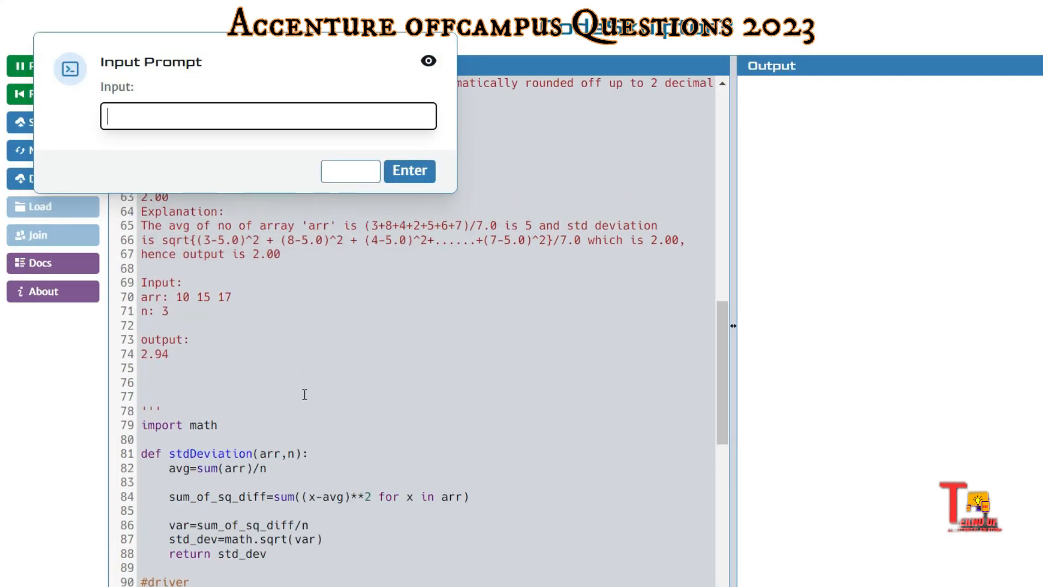
{"action": "type", "text": "1"}
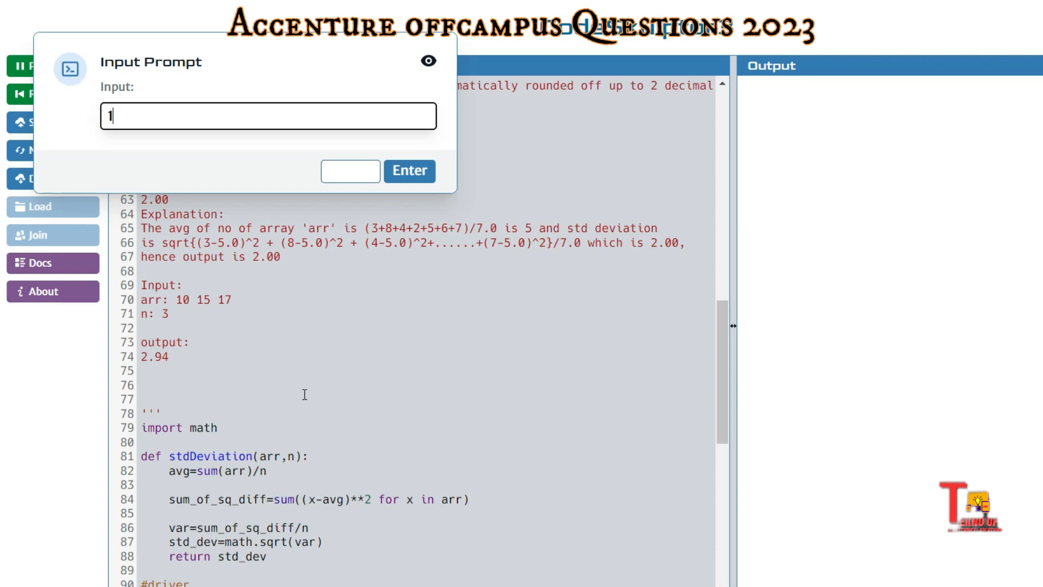
{"action": "left_click", "coordinate": [410, 171]}
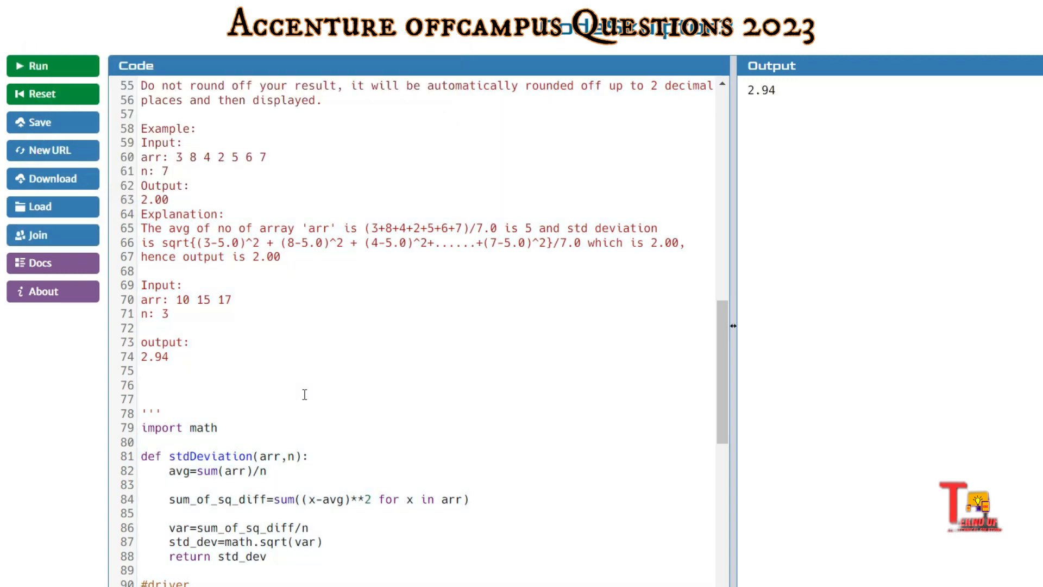
{"action": "mouse_move", "coordinate": [258, 386]}
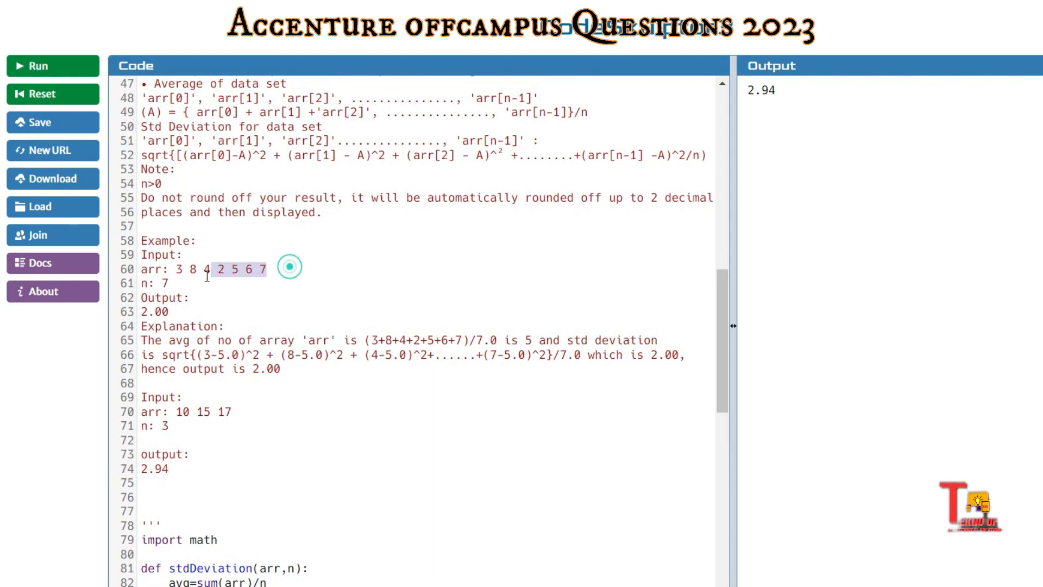
Step: Run again with n=7 and array 3 8 4 2 5 6 7, producing output 2.00
{"action": "left_click", "coordinate": [53, 66]}
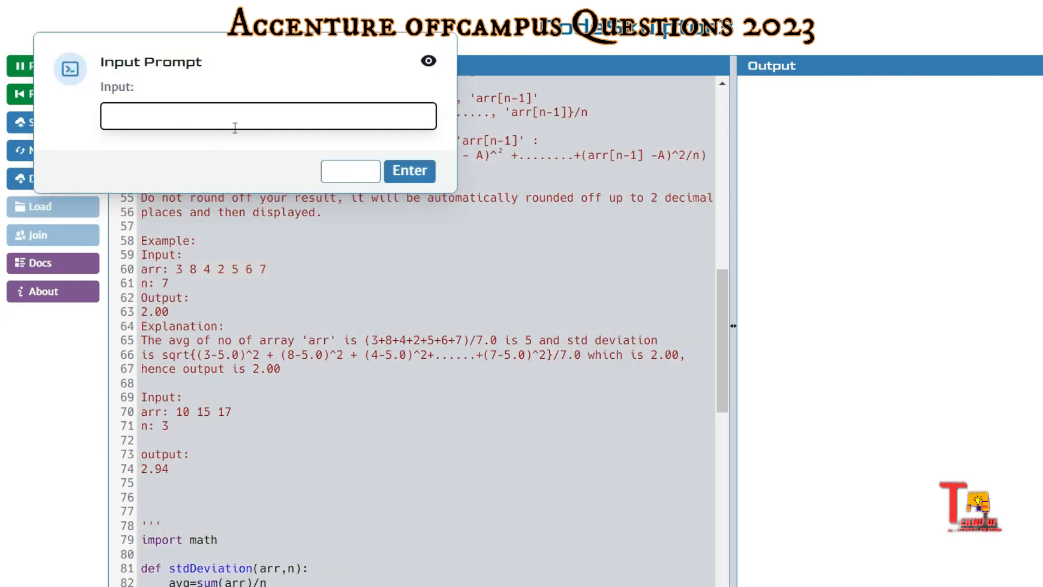
{"action": "type", "text": "7"}
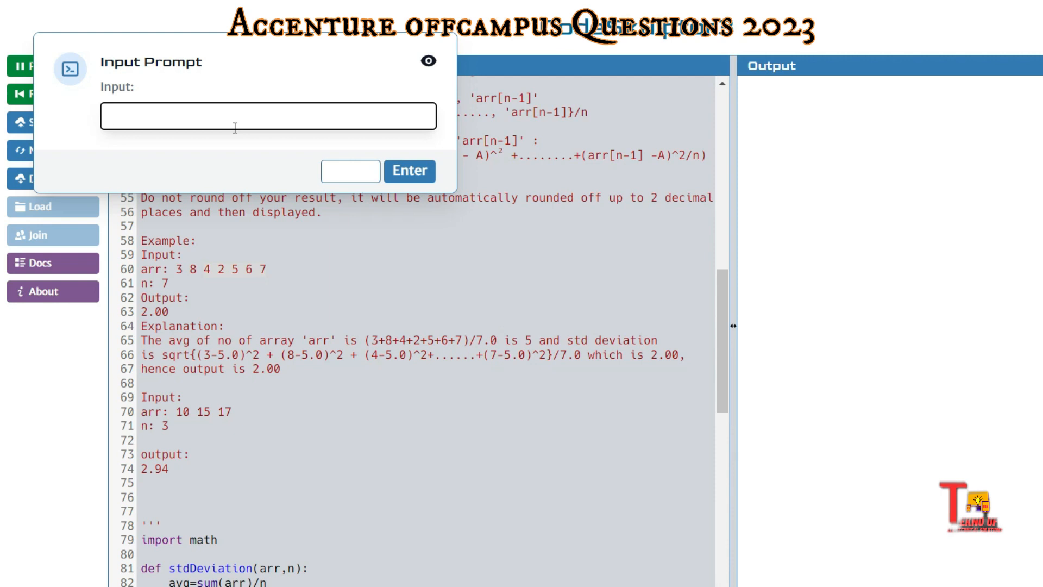
{"action": "type", "text": "3 8 4 2 5"}
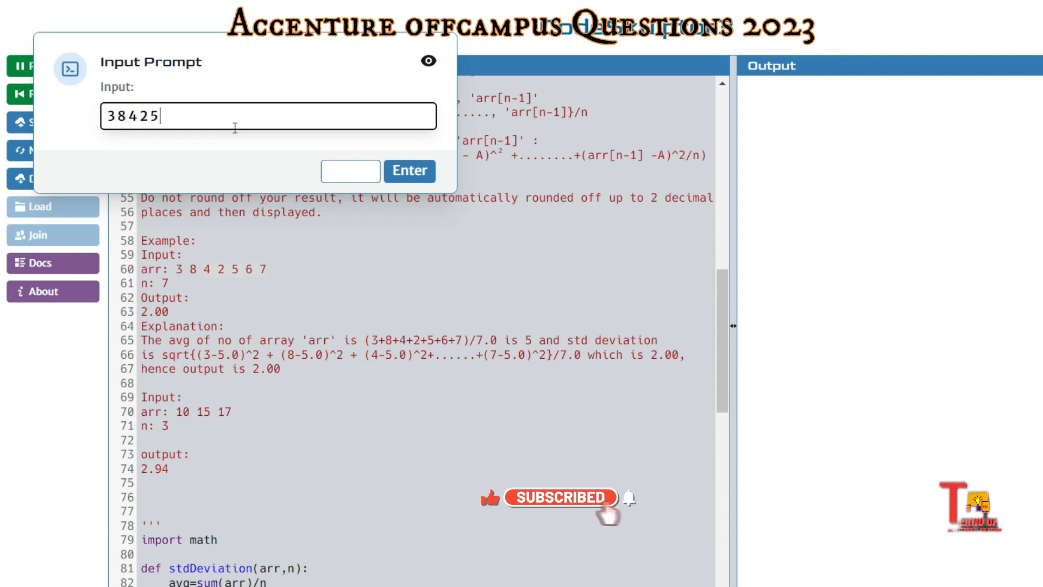
{"action": "left_click", "coordinate": [409, 170]}
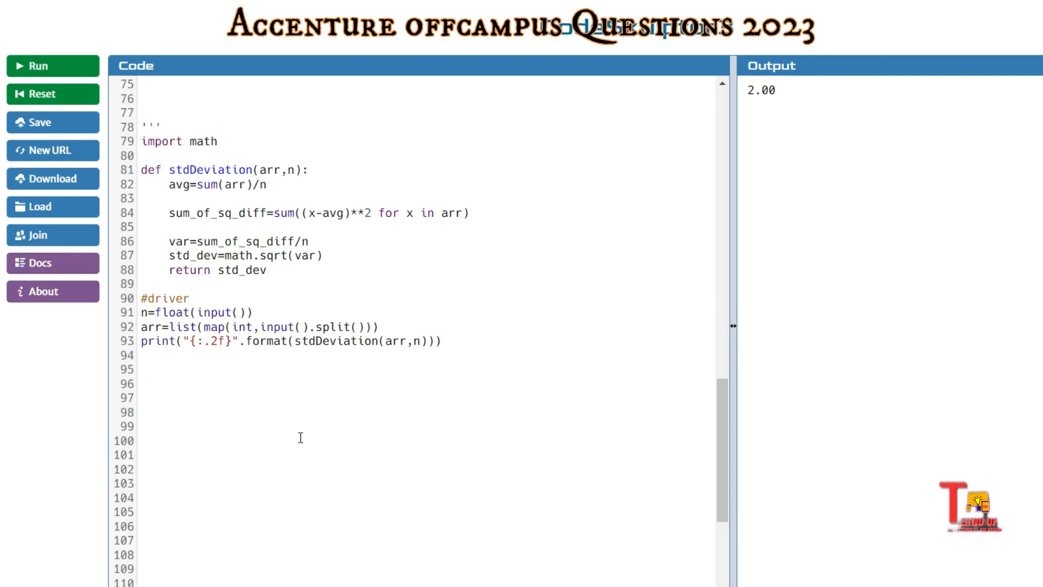
{"action": "left_click", "coordinate": [142, 384]}
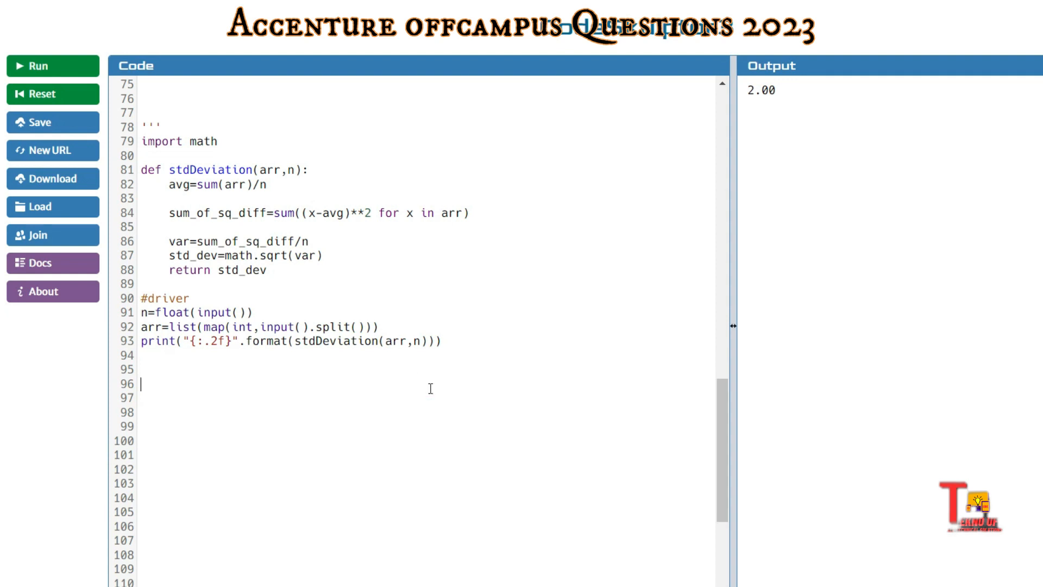